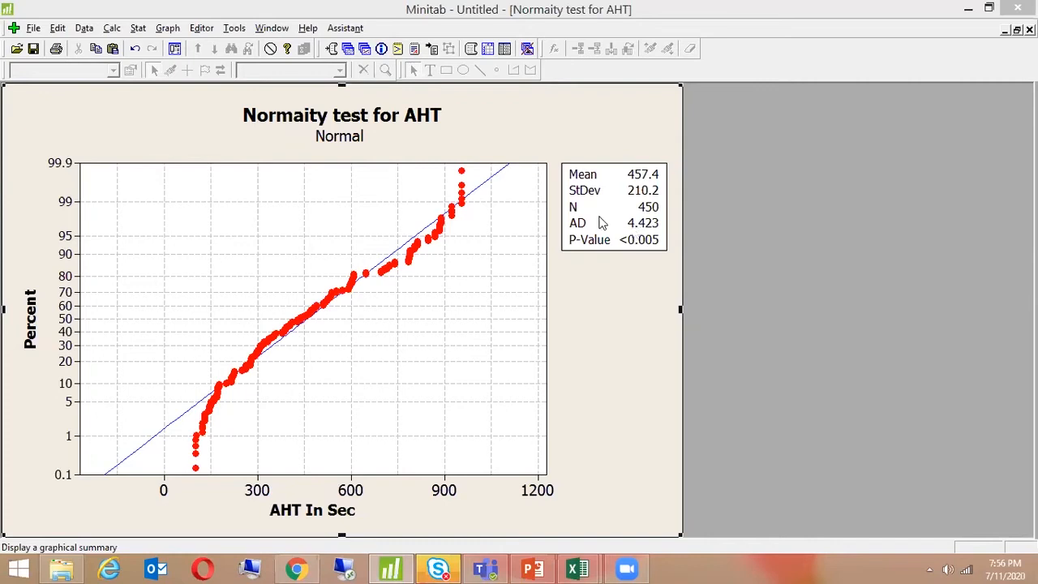
{"action": "mouse_move", "coordinate": [707, 283]}
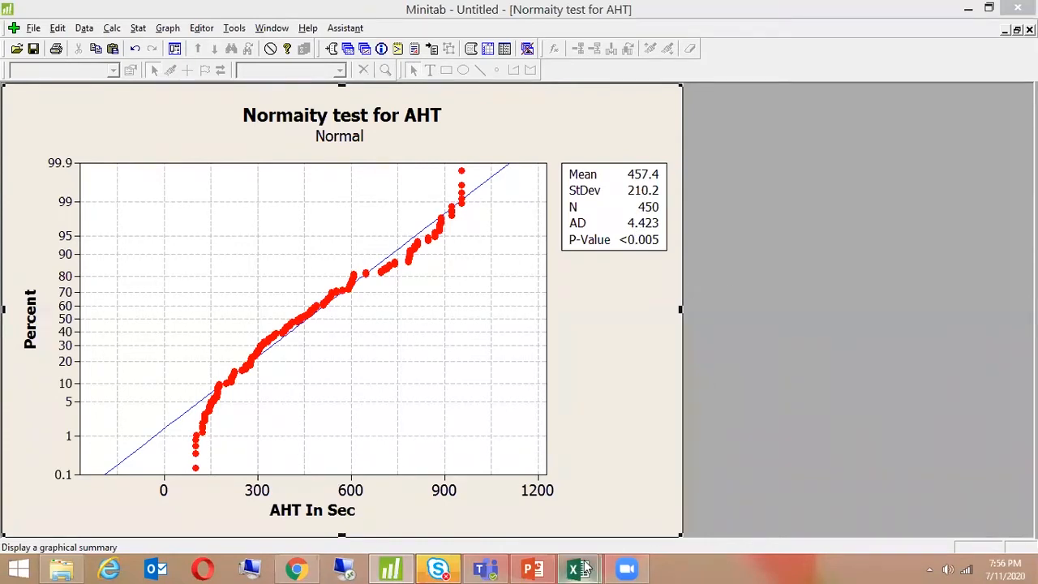
Bring Book1, with its Cont numbers and Discrete labels, to the front.
{"action": "left_click", "coordinate": [578, 567]}
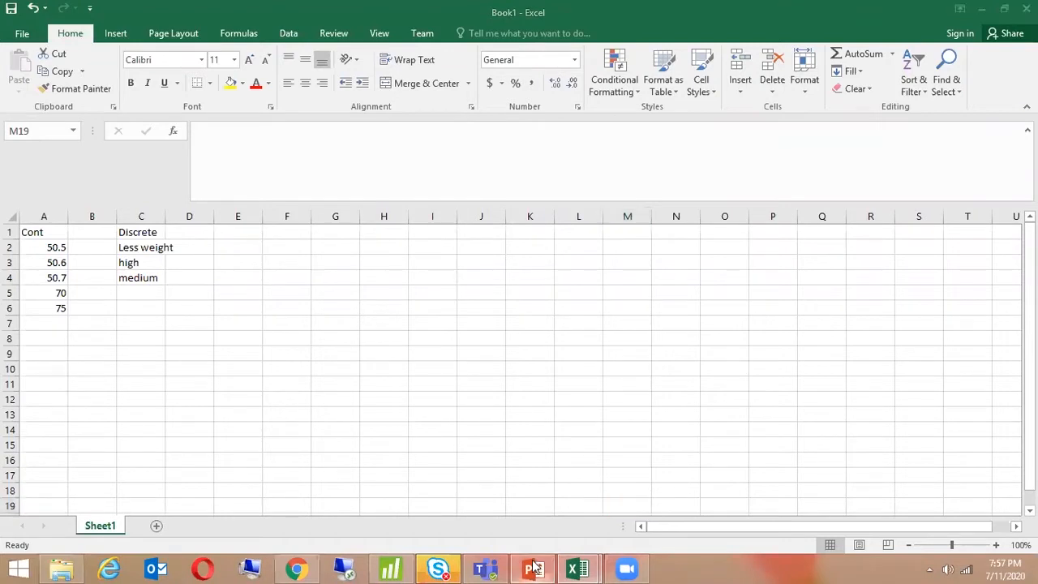
Show slide 88, Analyze - Hypothesis, in the Six Sigma PowerPoint deck.
{"action": "left_click", "coordinate": [531, 567]}
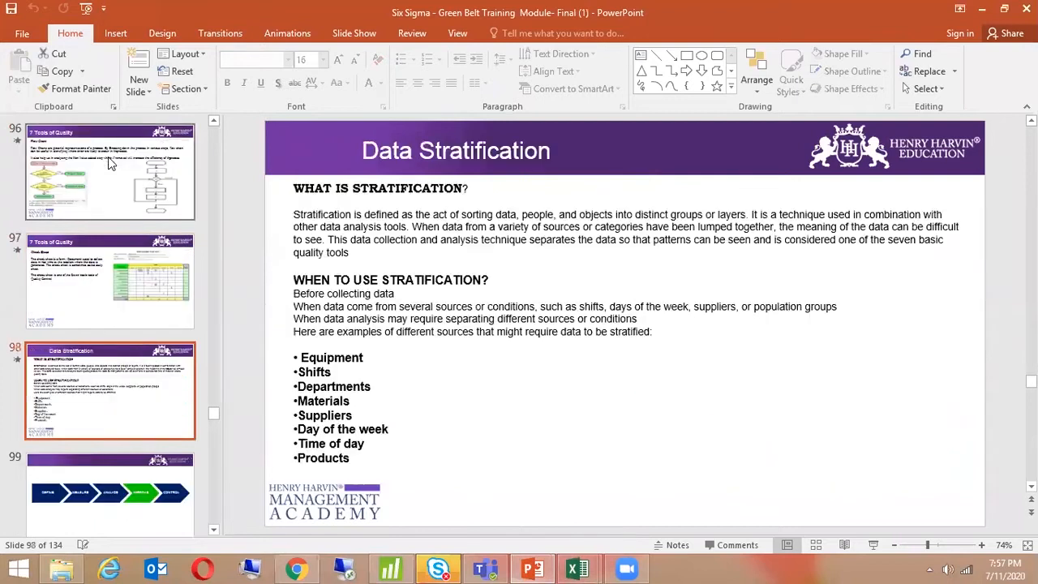
{"action": "left_click", "coordinate": [110, 170]}
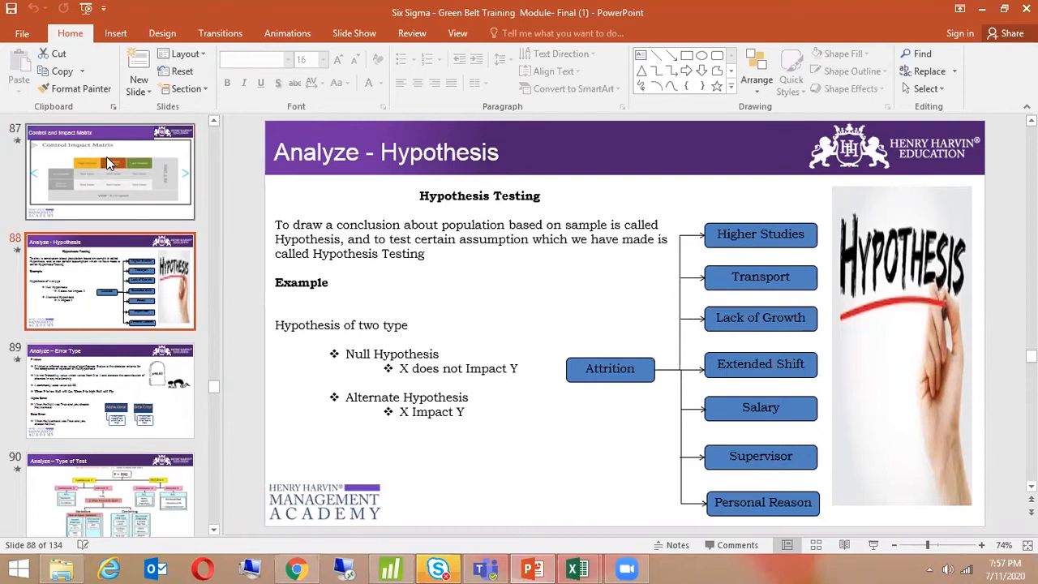
{"action": "mouse_move", "coordinate": [146, 298]}
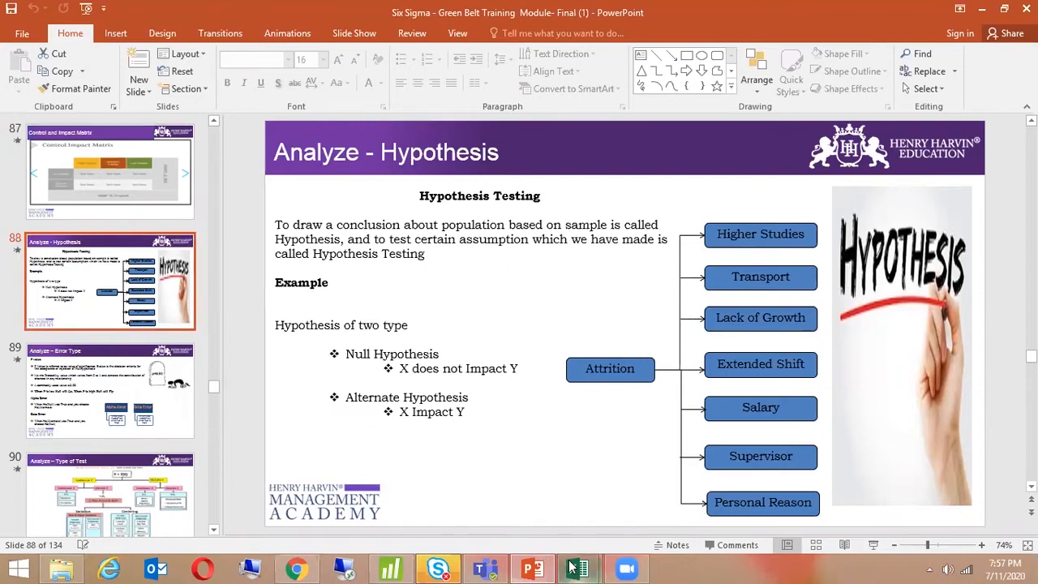
Add Sheet2 with row-2 headings Test, Type of Data and Pre-requisties.
{"action": "left_click", "coordinate": [578, 568]}
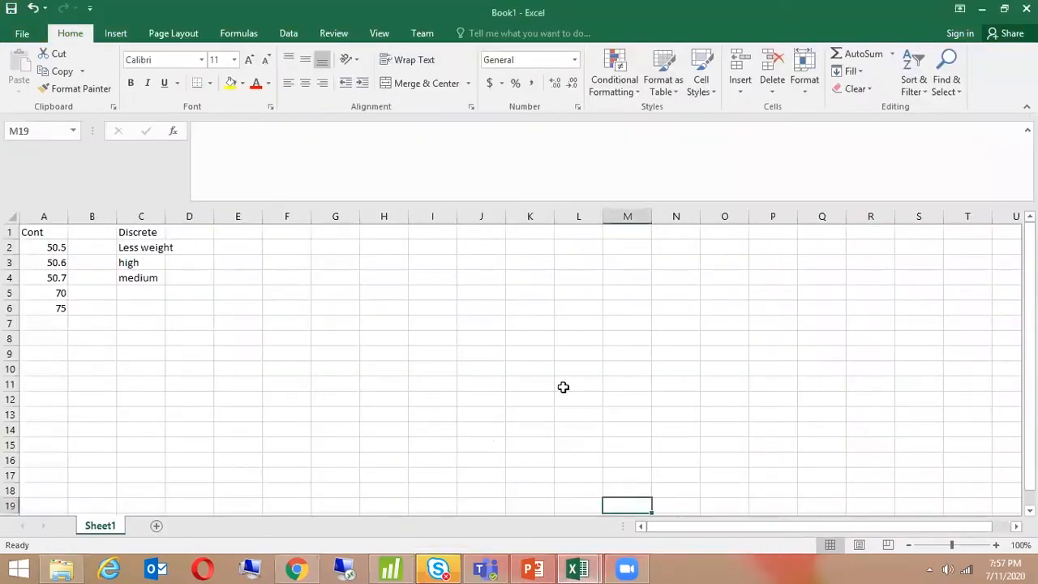
{"action": "left_click", "coordinate": [384, 383]}
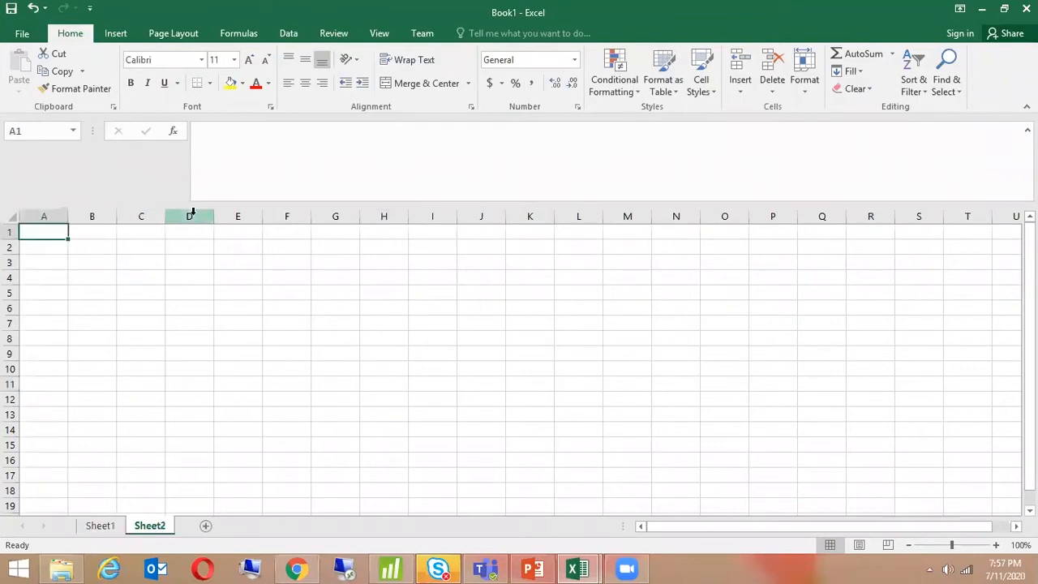
{"action": "type", "text": "Test"}
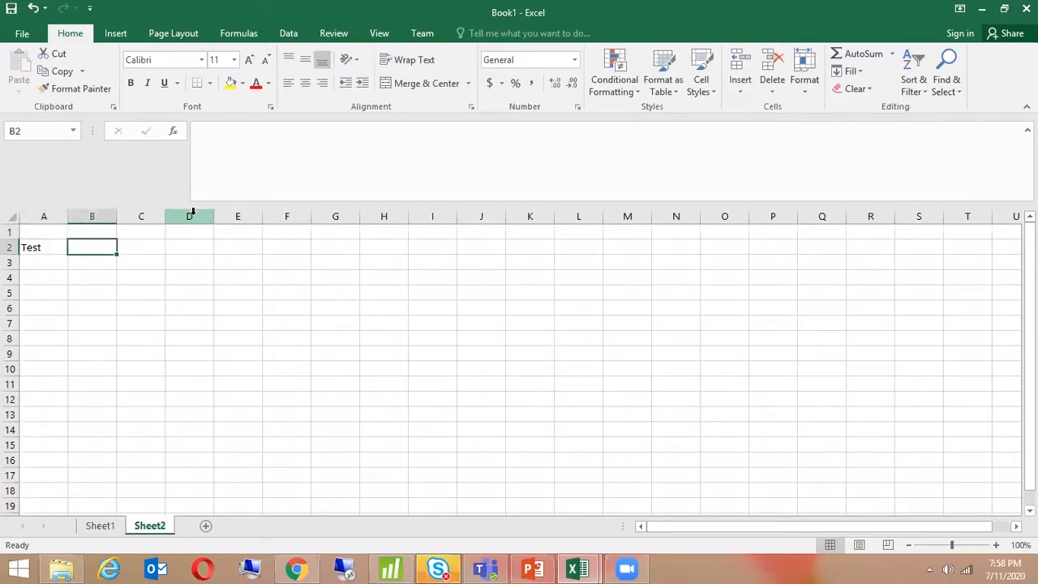
{"action": "type", "text": "Type of Data"}
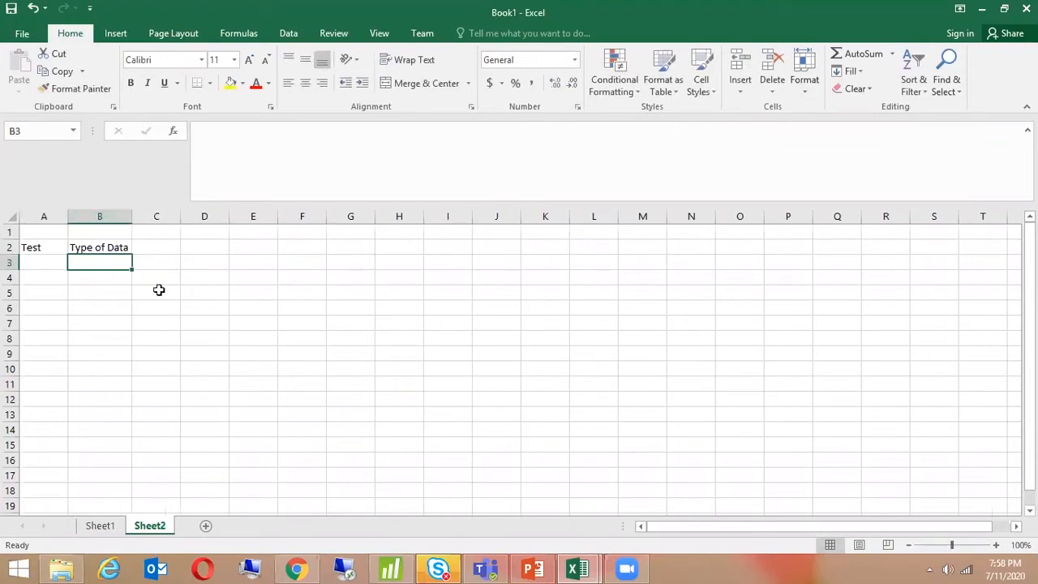
{"action": "left_click", "coordinate": [156, 247]}
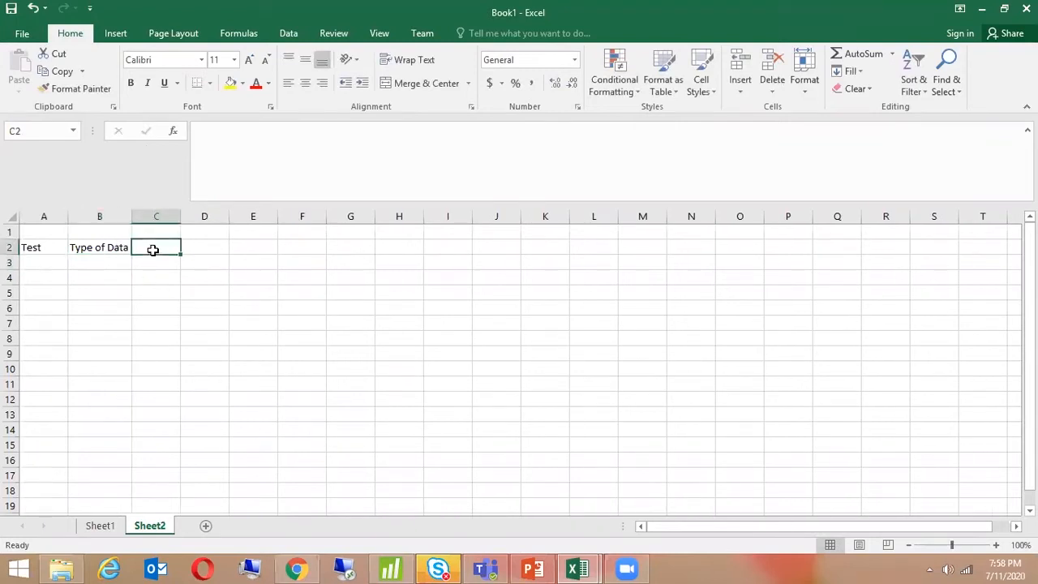
{"action": "type", "text": "Pre-re"}
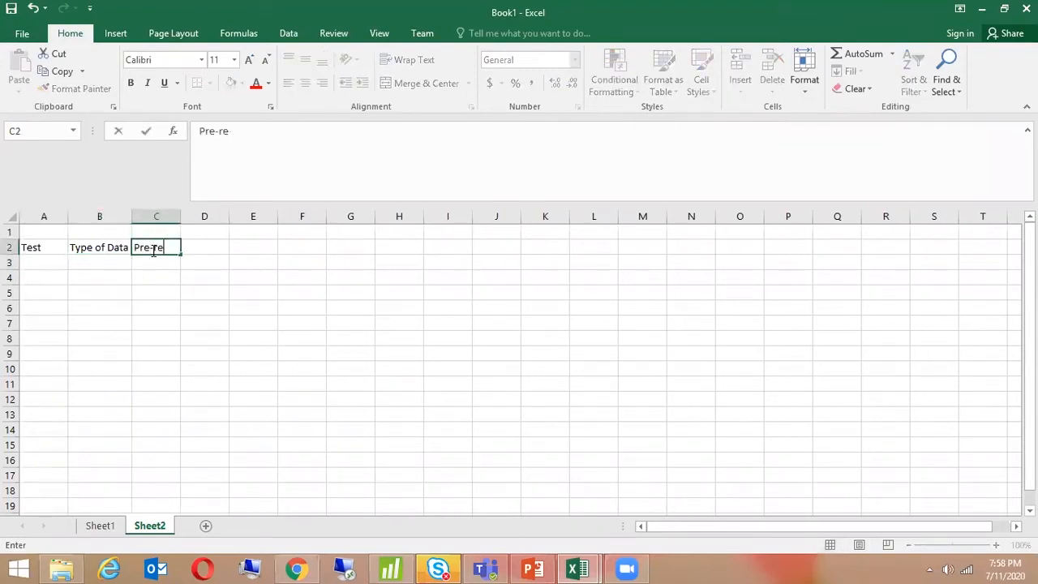
{"action": "type", "text": "quisties"}
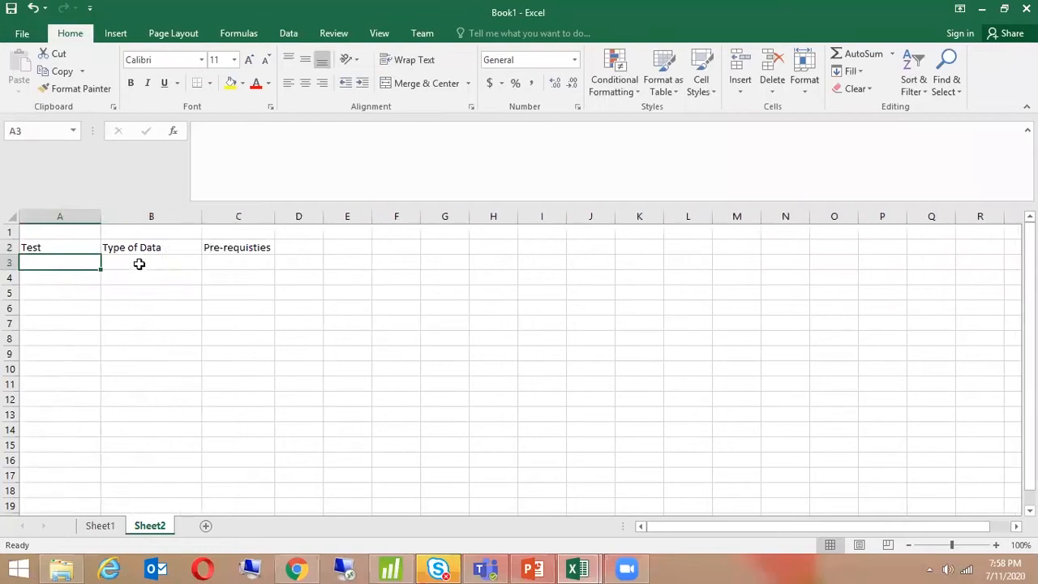
Enter YCXC in B3, then move across row 3 toward D3.
{"action": "left_click", "coordinate": [150, 262]}
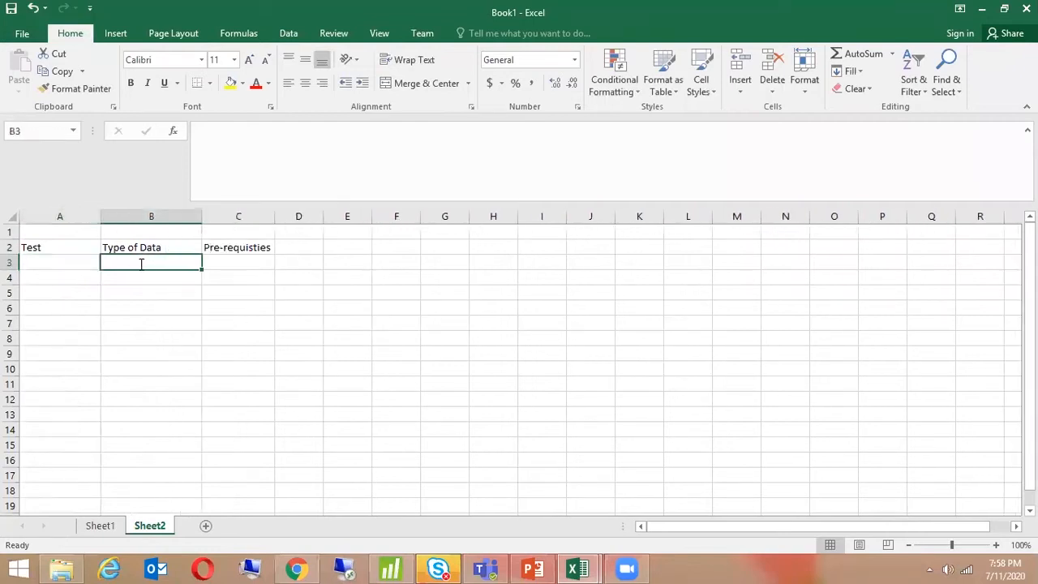
{"action": "type", "text": "YC"}
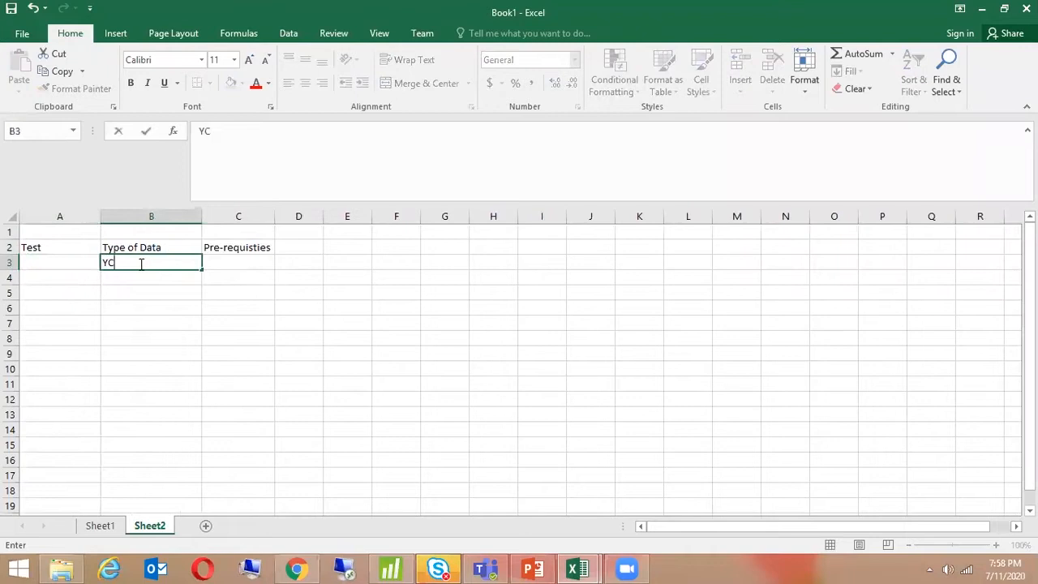
{"action": "type", "text": "XC"}
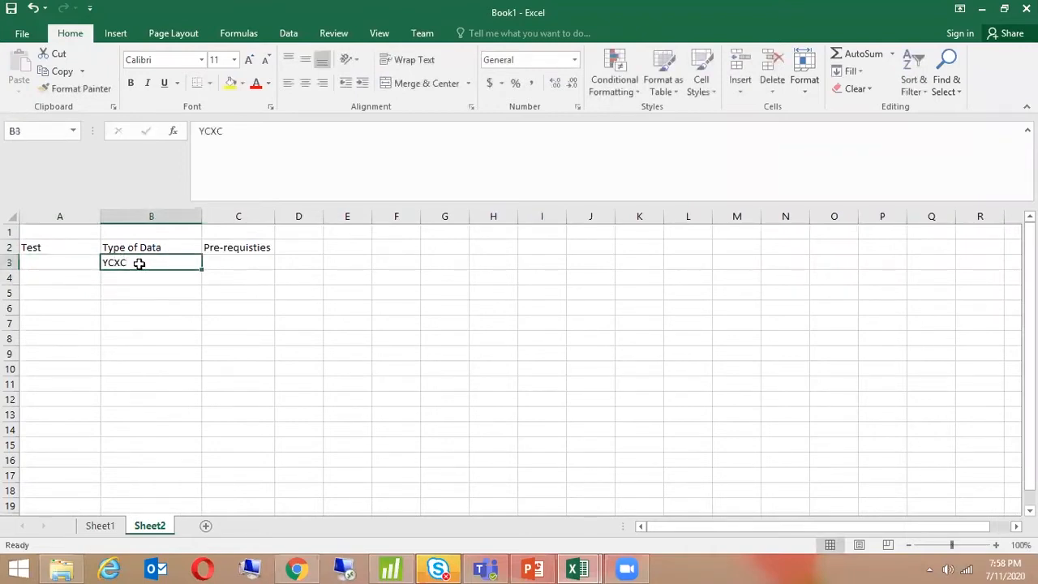
{"action": "left_click", "coordinate": [238, 262]}
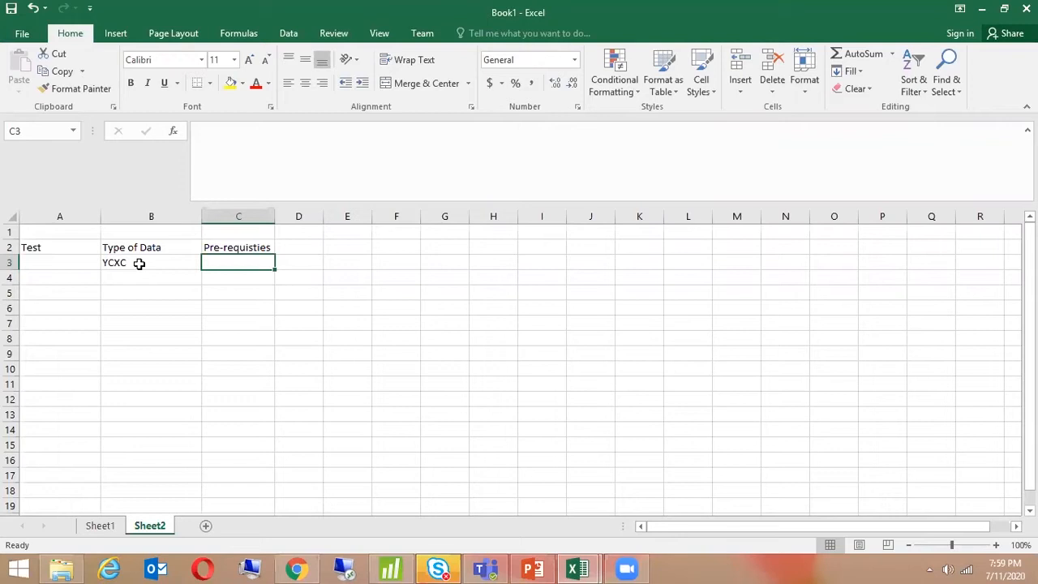
{"action": "left_click", "coordinate": [298, 261]}
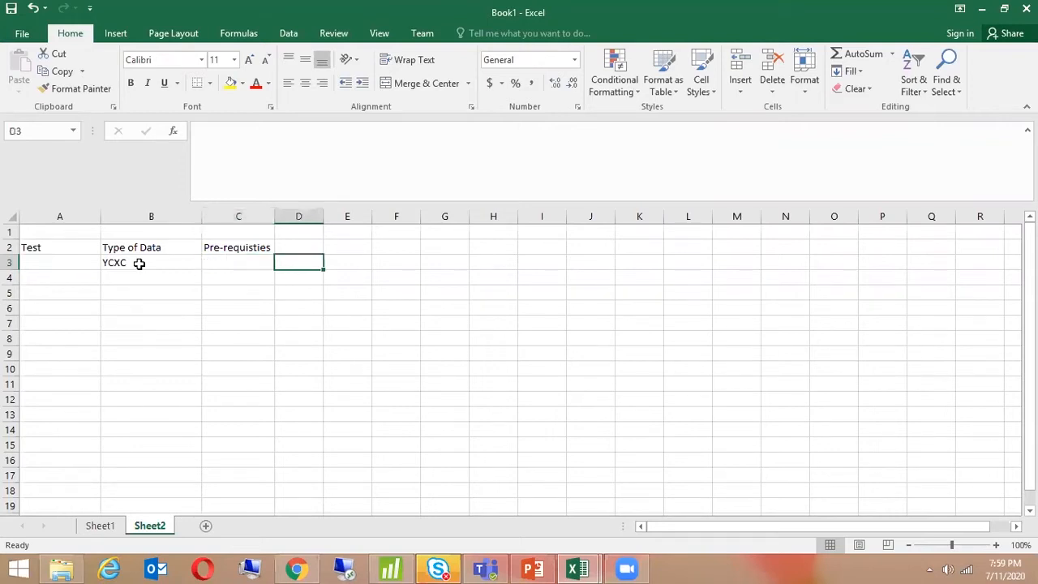
{"action": "left_click", "coordinate": [444, 261]}
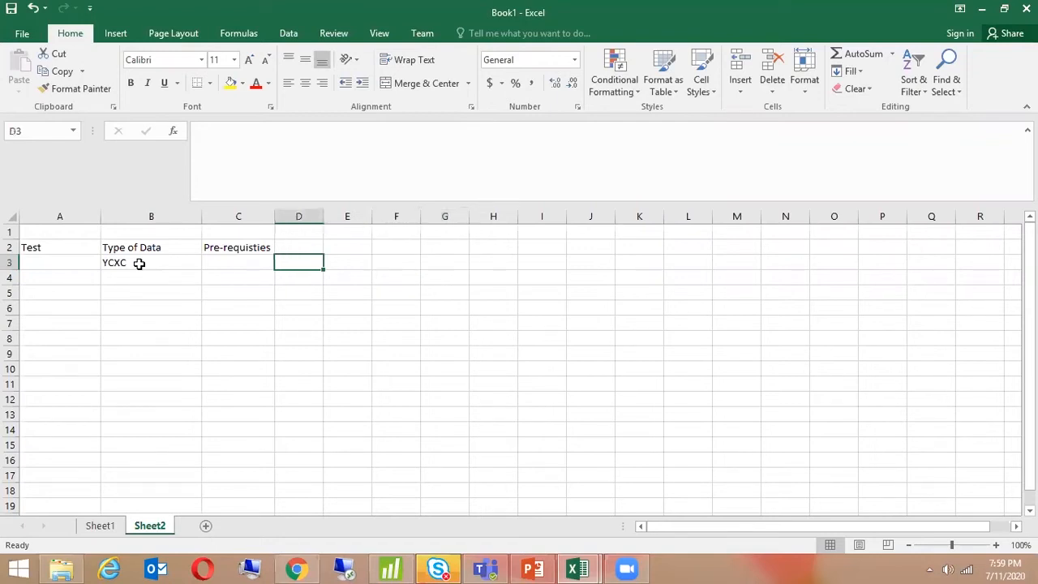
Enter height in D3 and nutrition levels in E3.
{"action": "type", "text": "height"}
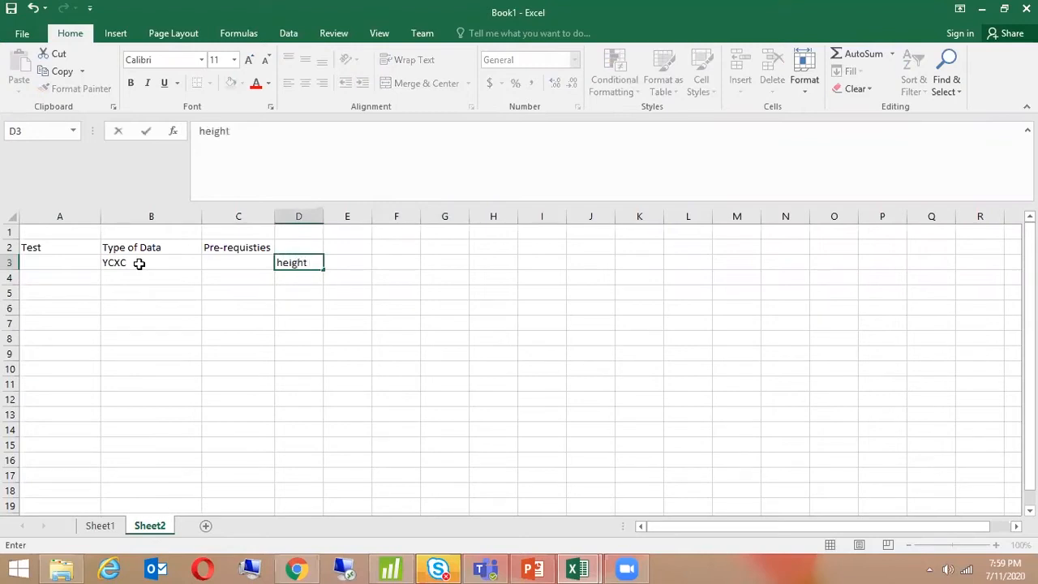
{"action": "key", "text": "Tab"}
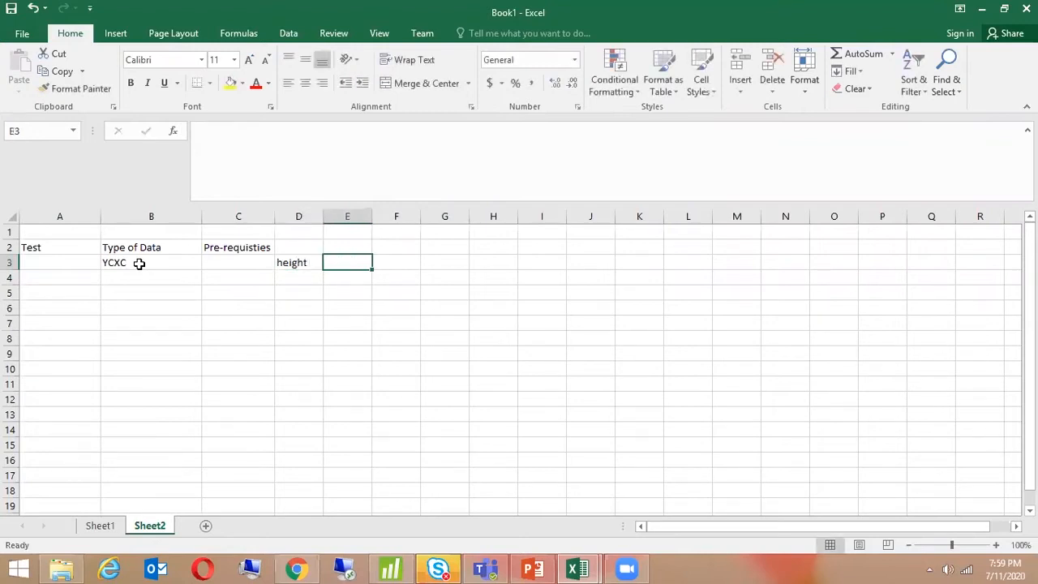
{"action": "type", "text": "nutrition"}
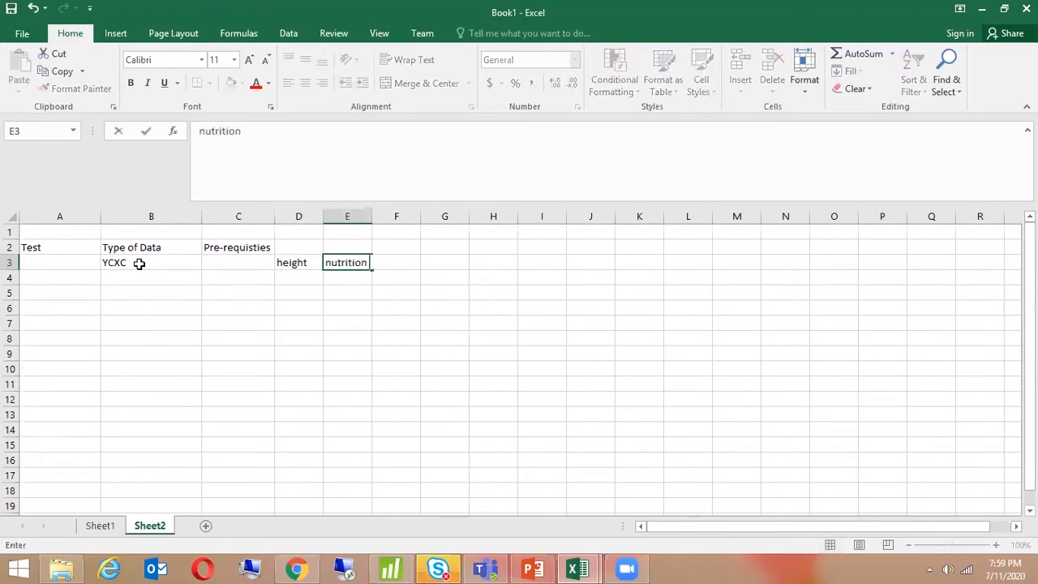
{"action": "type", "text": "levels"}
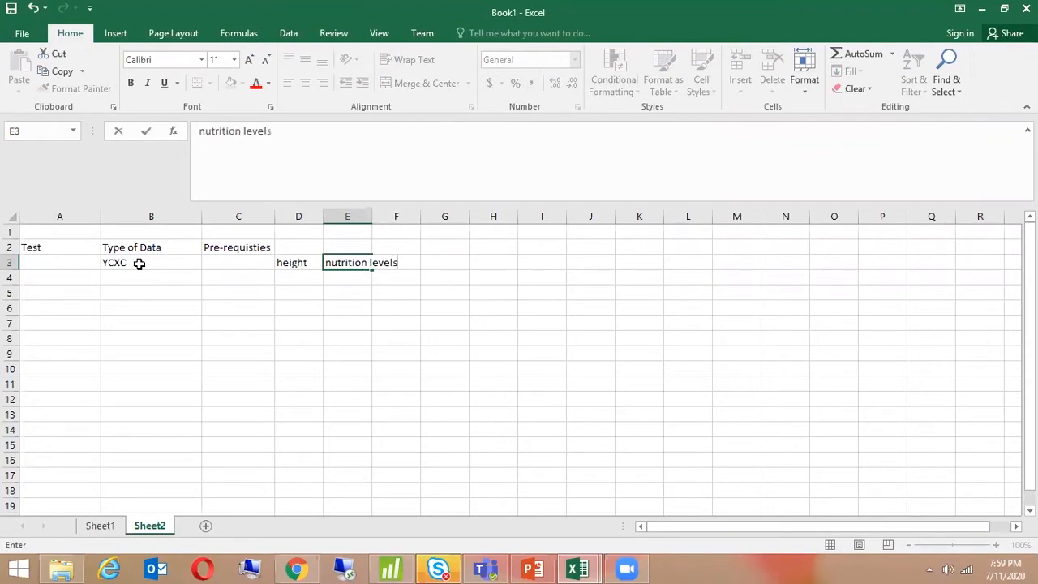
{"action": "key", "text": "enter"}
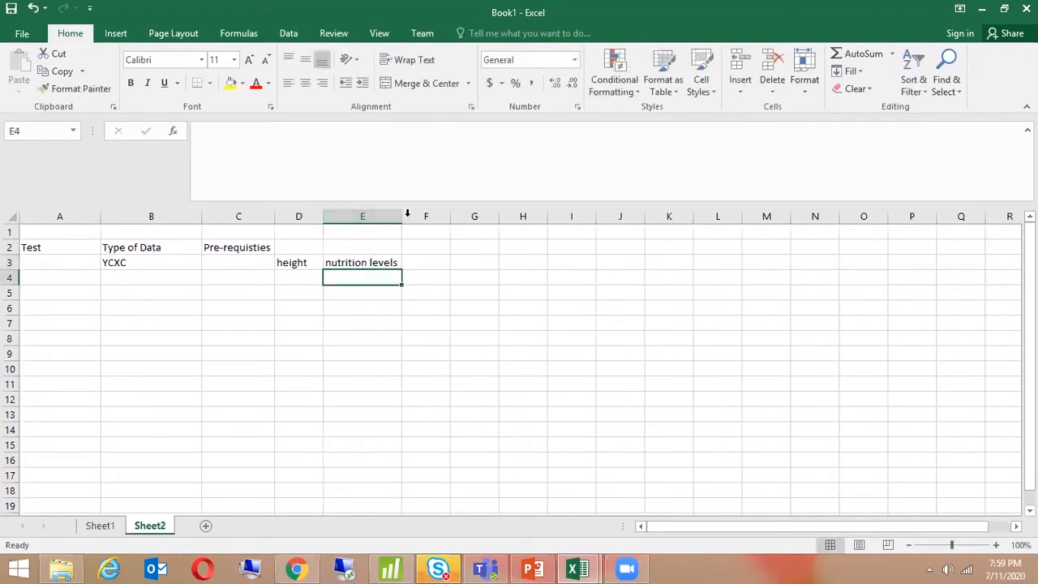
{"action": "mouse_move", "coordinate": [255, 262]}
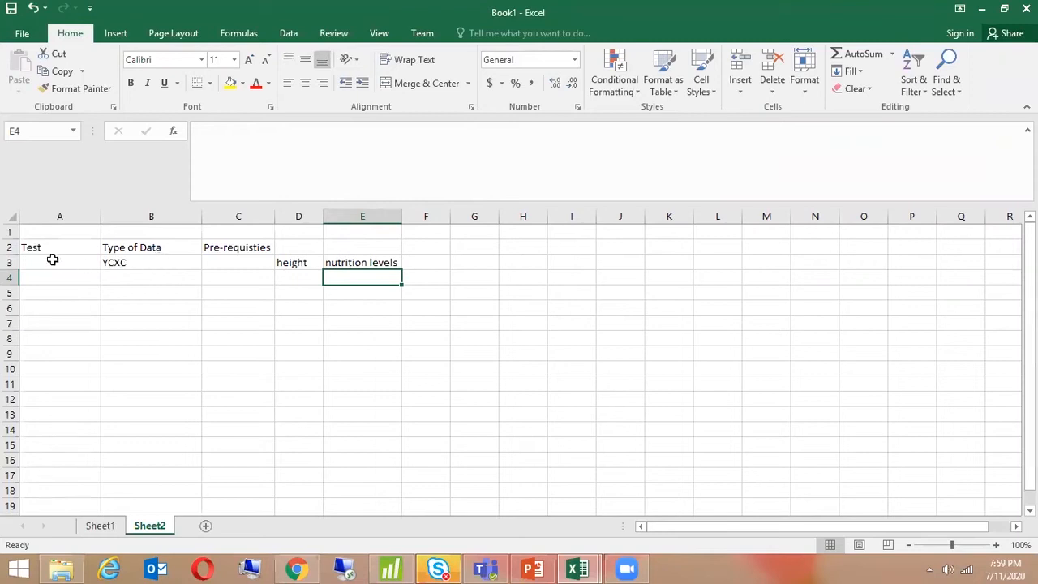
Type the test name Coorelation & Regression in A3.
{"action": "type", "text": "C"}
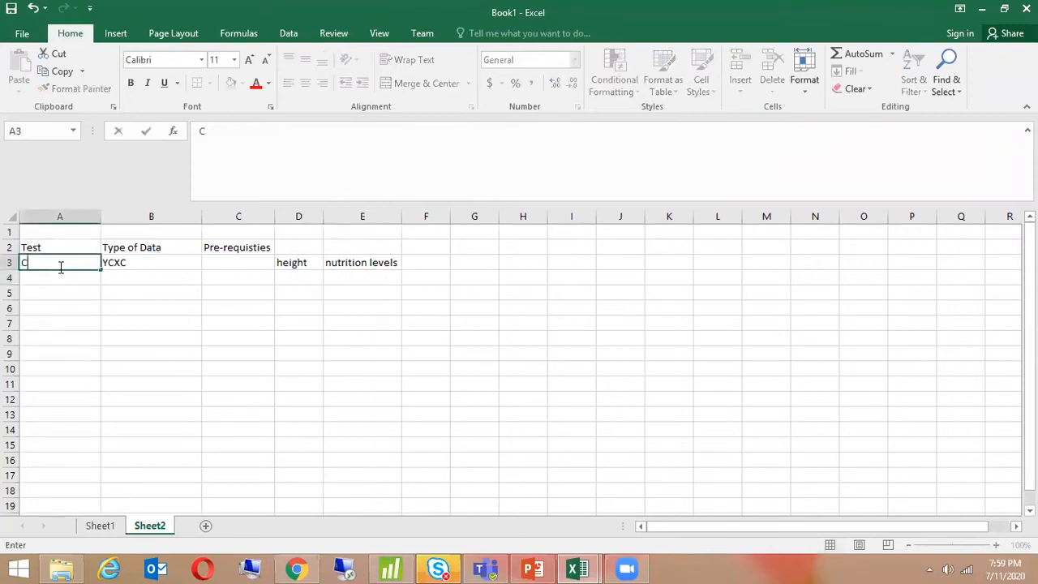
{"action": "type", "text": "oorelation"}
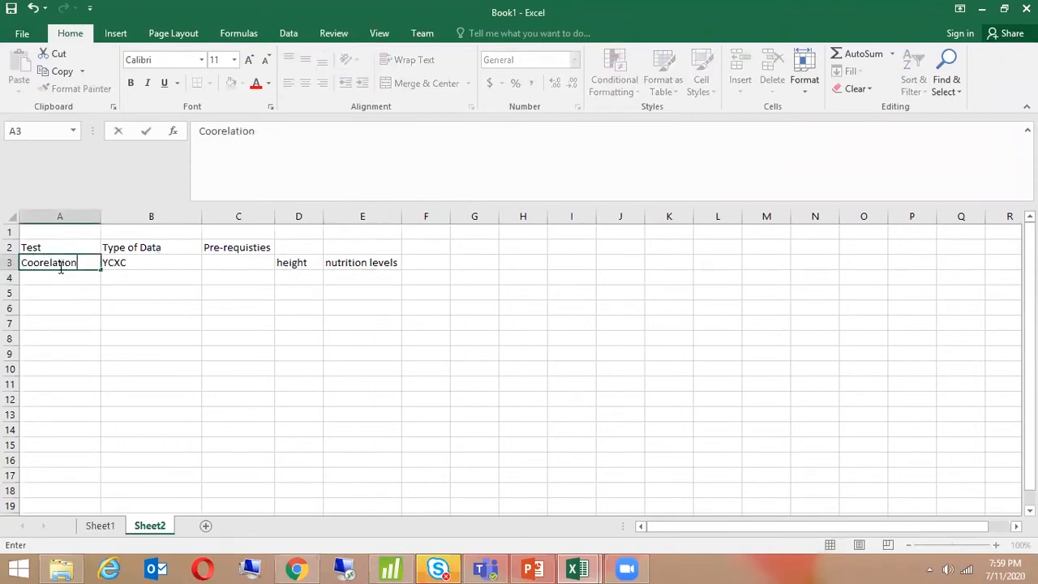
{"action": "type", "text": "& Re"}
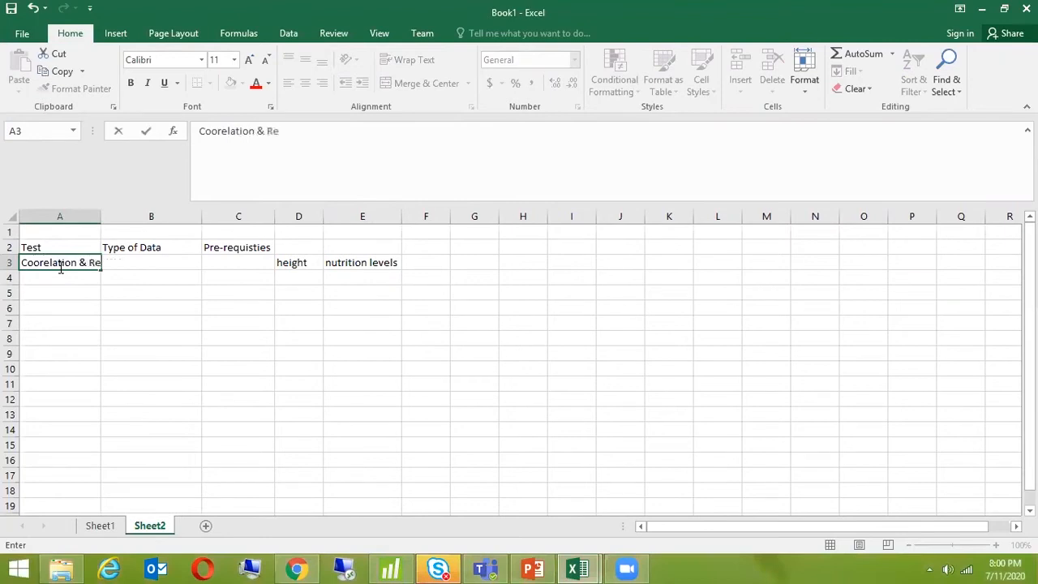
{"action": "type", "text": "gression"}
{"action": "left_click", "coordinate": [150, 262]}
{"action": "type", "text": "YCXC"}
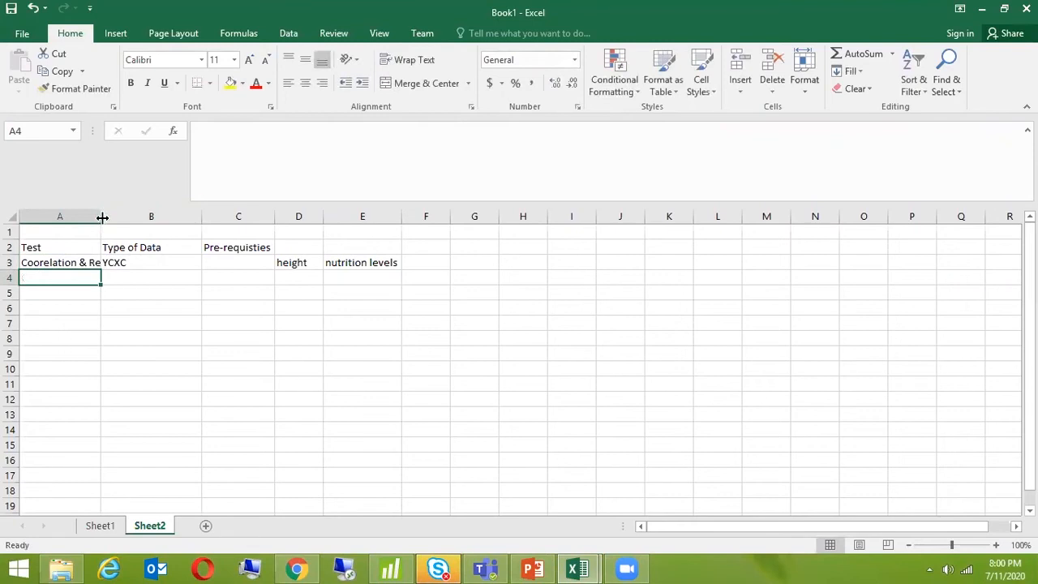
{"action": "left_click_drag", "start_coordinate": [103, 216], "coordinate": [147, 215]}
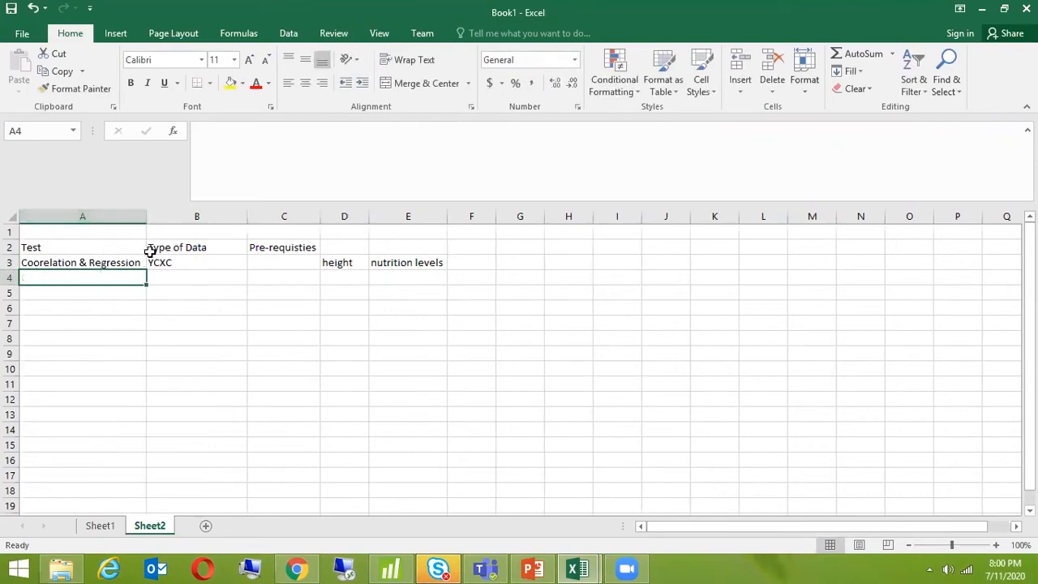
{"action": "mouse_move", "coordinate": [127, 313]}
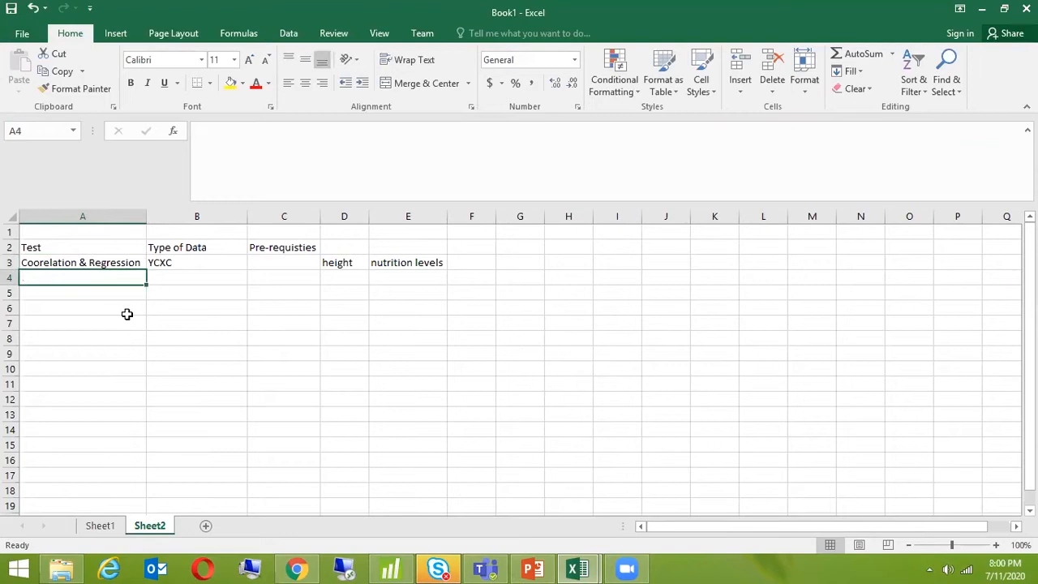
{"action": "left_click", "coordinate": [196, 262]}
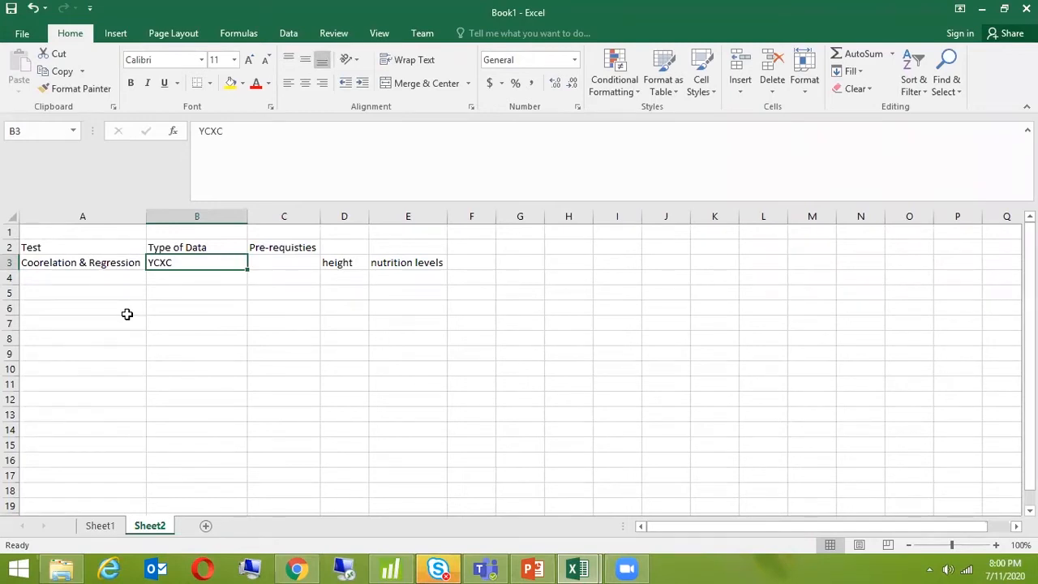
{"action": "left_click", "coordinate": [82, 262]}
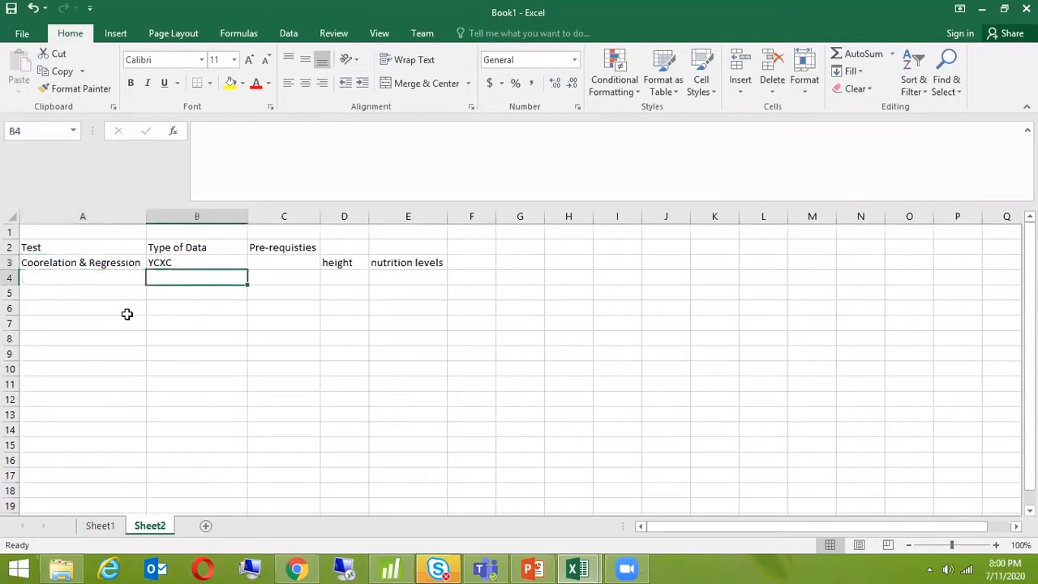
Enter YDXD as the data type and Chi Square as the row-4 test name.
{"action": "type", "text": "YCXC"}
{"action": "type", "text": "YDXD"}
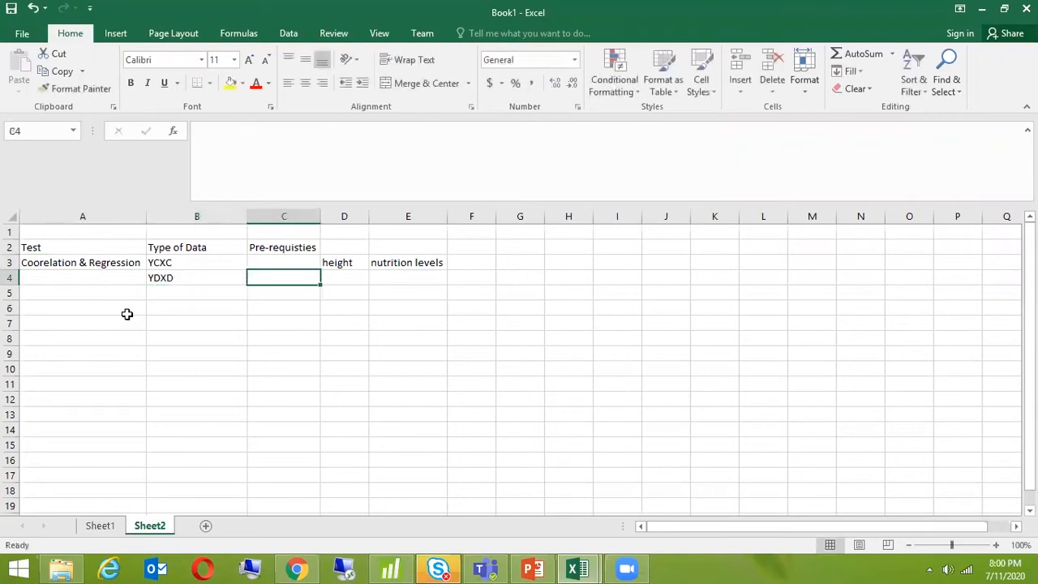
{"action": "left_click", "coordinate": [82, 277]}
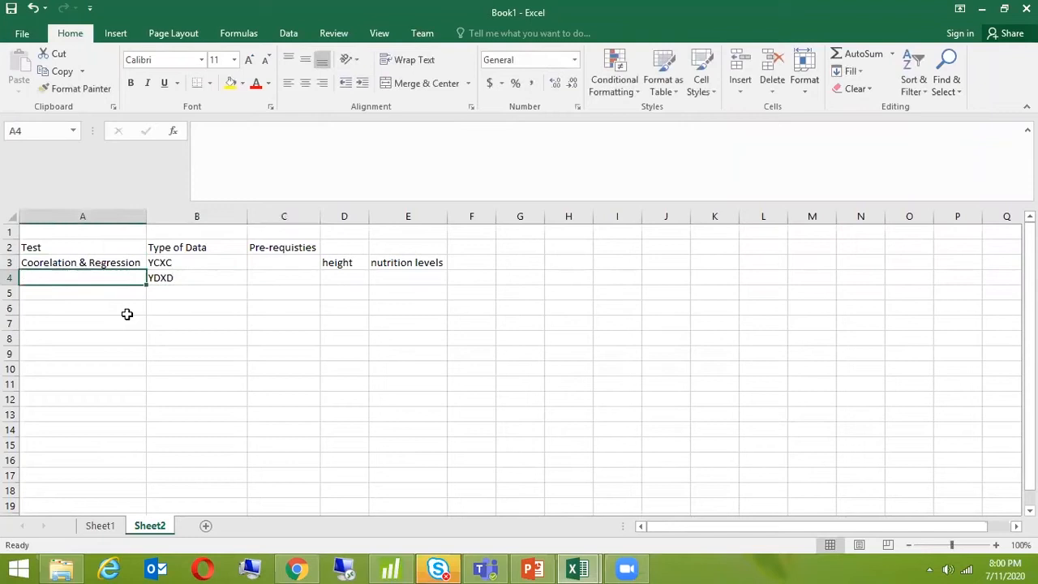
{"action": "type", "text": "Chi Square"}
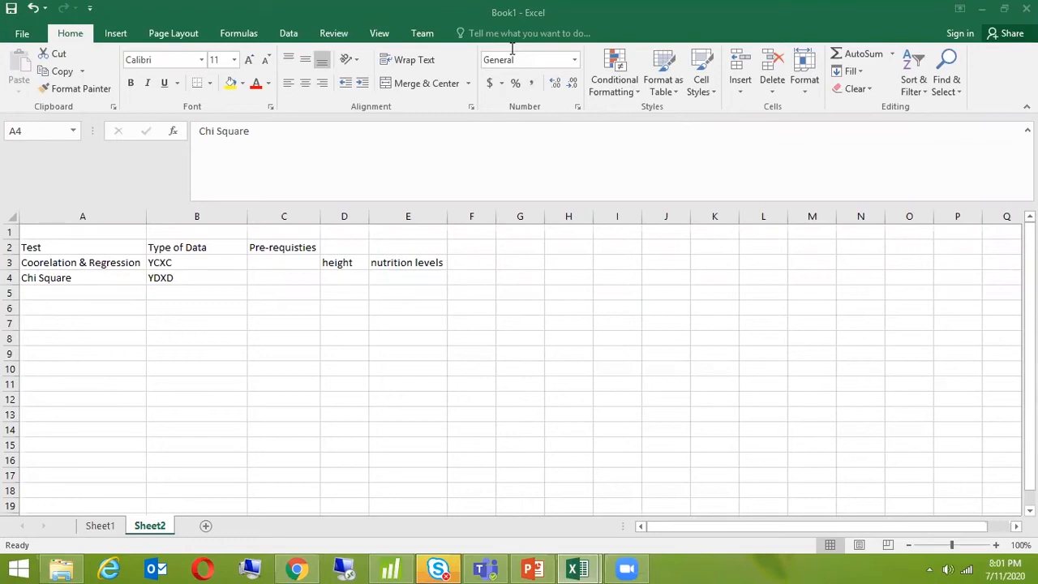
{"action": "mouse_move", "coordinate": [541, 105]}
{"action": "type", "text": "A"}
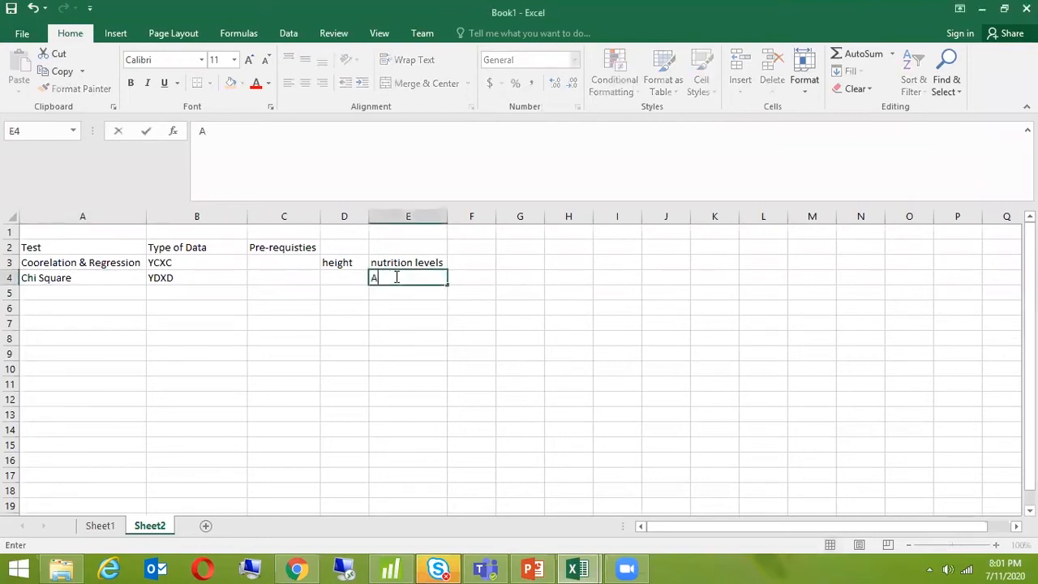
{"action": "type", "text": "cuura"}
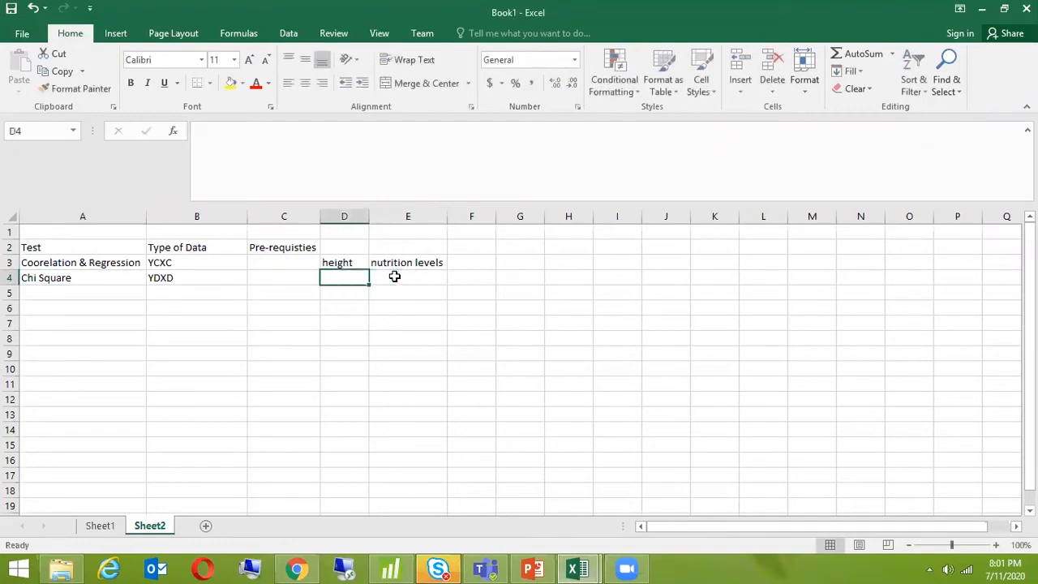
Enter Accuracy % in D4 and machine types in E4.
{"action": "type", "text": "Accuracy %"}
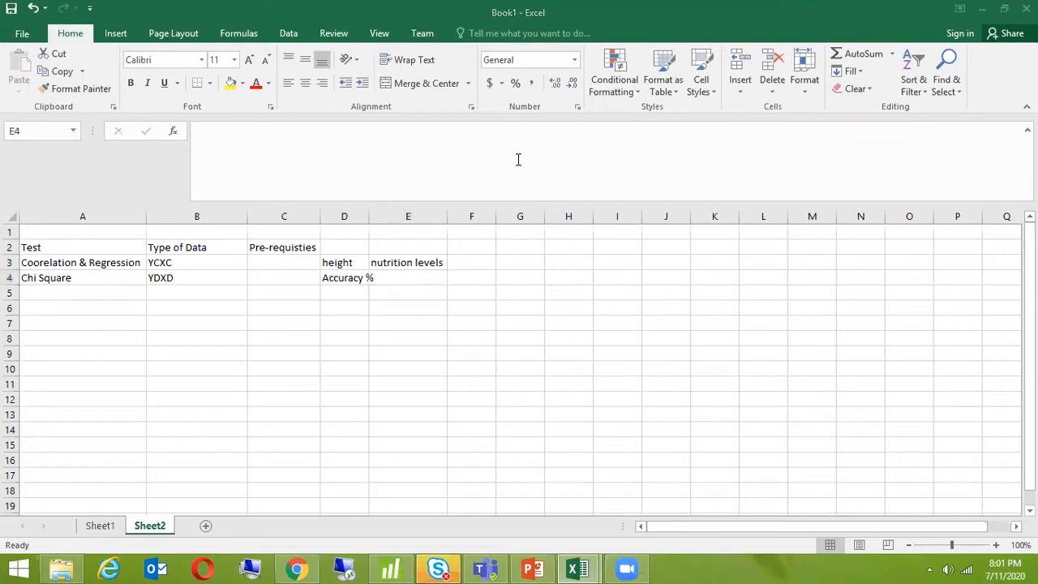
{"action": "mouse_move", "coordinate": [565, 120]}
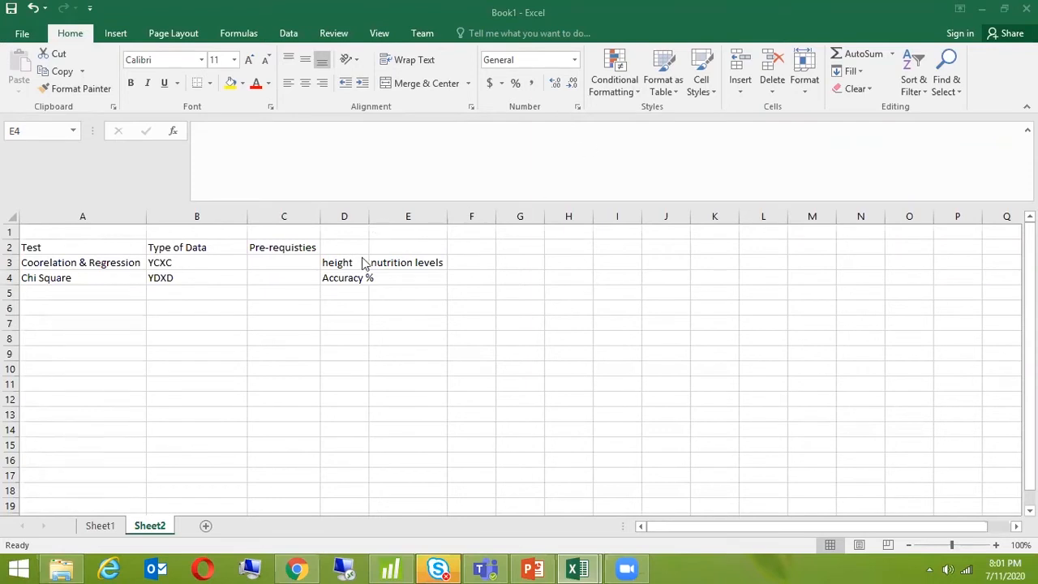
{"action": "left_click", "coordinate": [408, 277]}
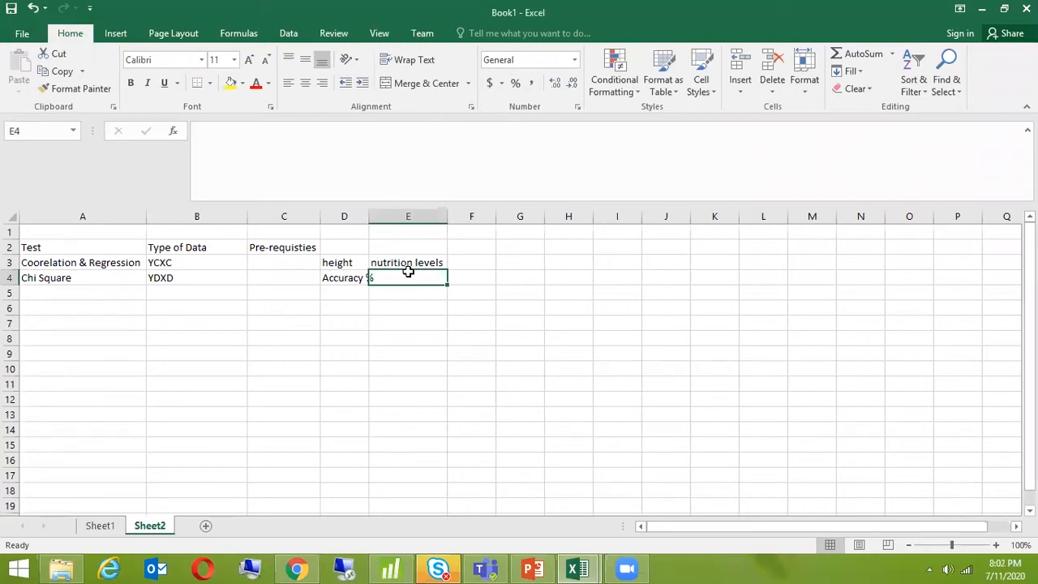
{"action": "type", "text": "mach"}
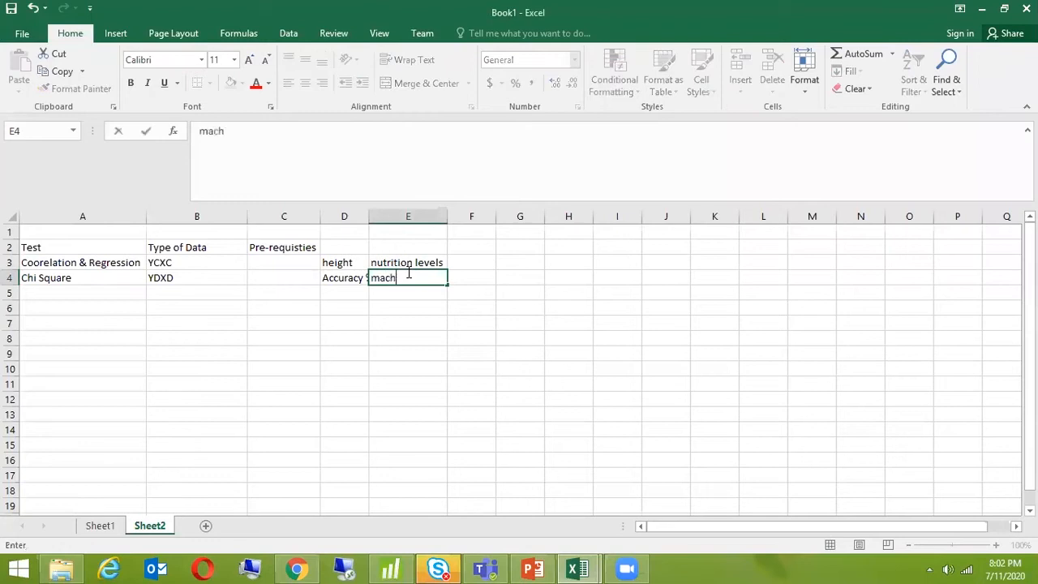
{"action": "type", "text": "in"}
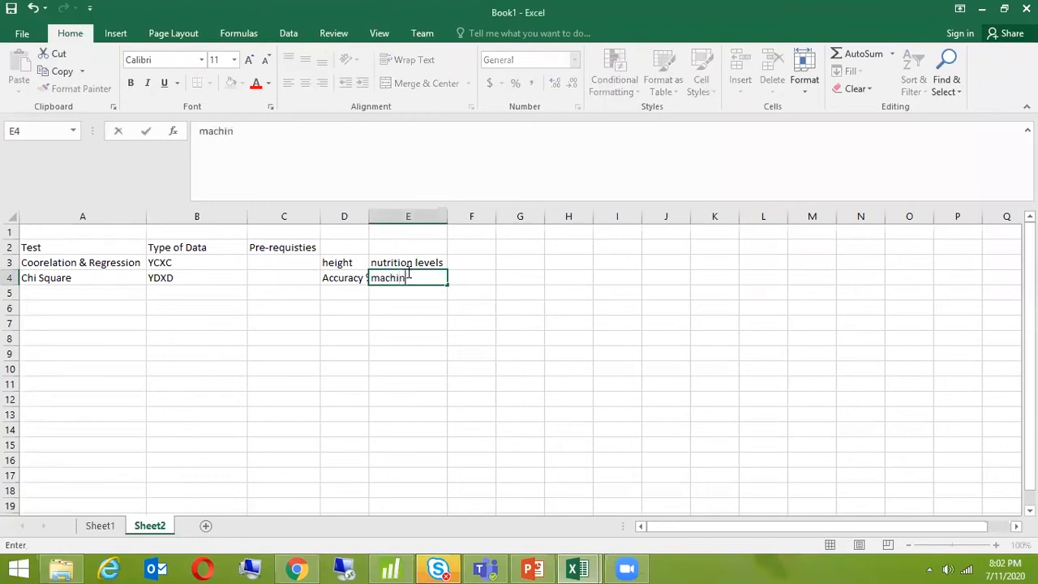
{"action": "type", "text": "e ty"}
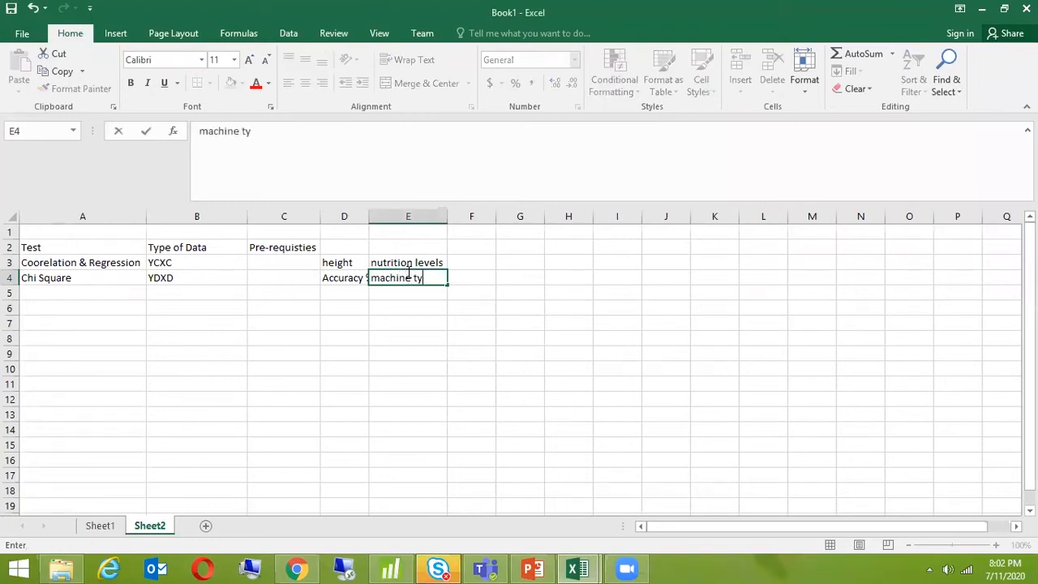
{"action": "key", "text": "enter"}
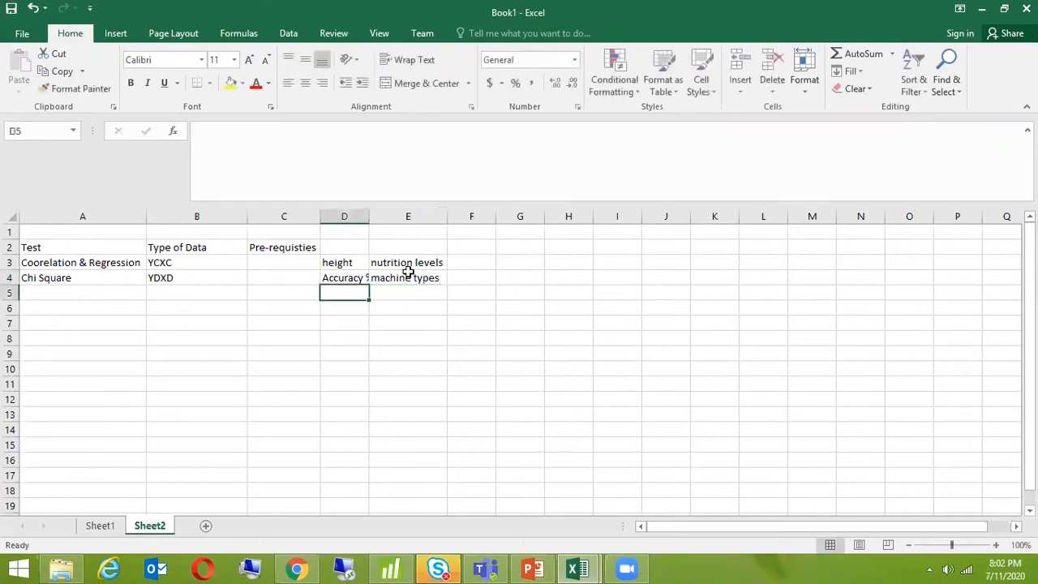
Enter accuracy% with Day of the Week on row 5.
{"action": "type", "text": "accuracy %"}
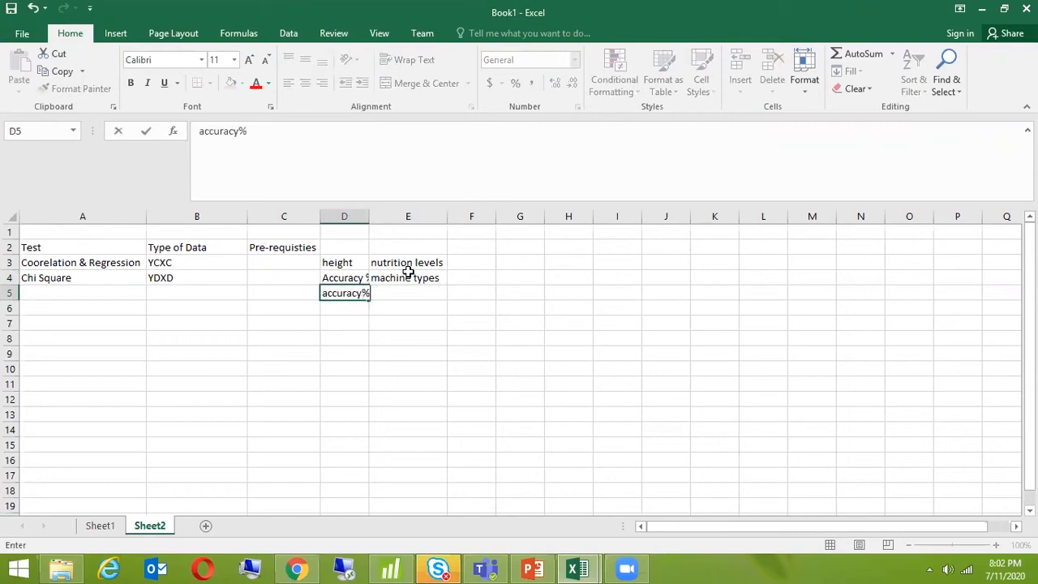
{"action": "type", "text": "Day o"}
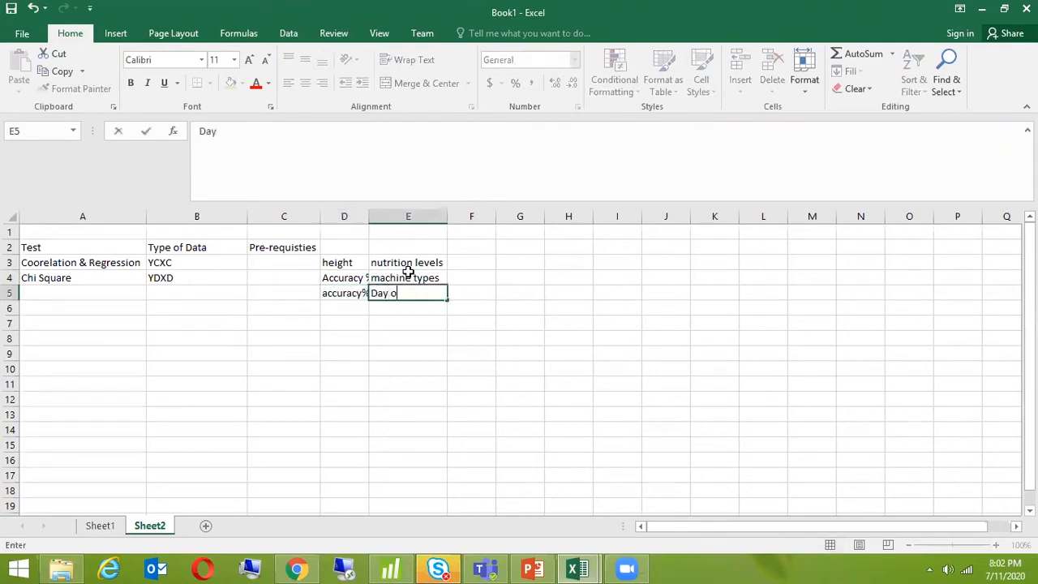
{"action": "key", "text": "enter"}
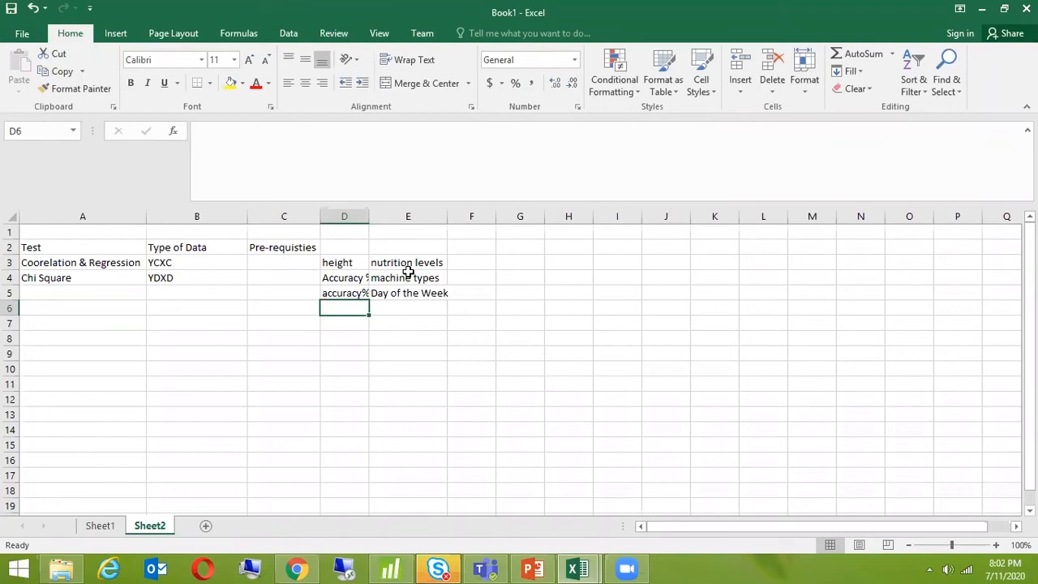
Enter No of Pizza toppings with No of Pizza ordered, then Met vs Not Met in D7.
{"action": "type", "text": "N"}
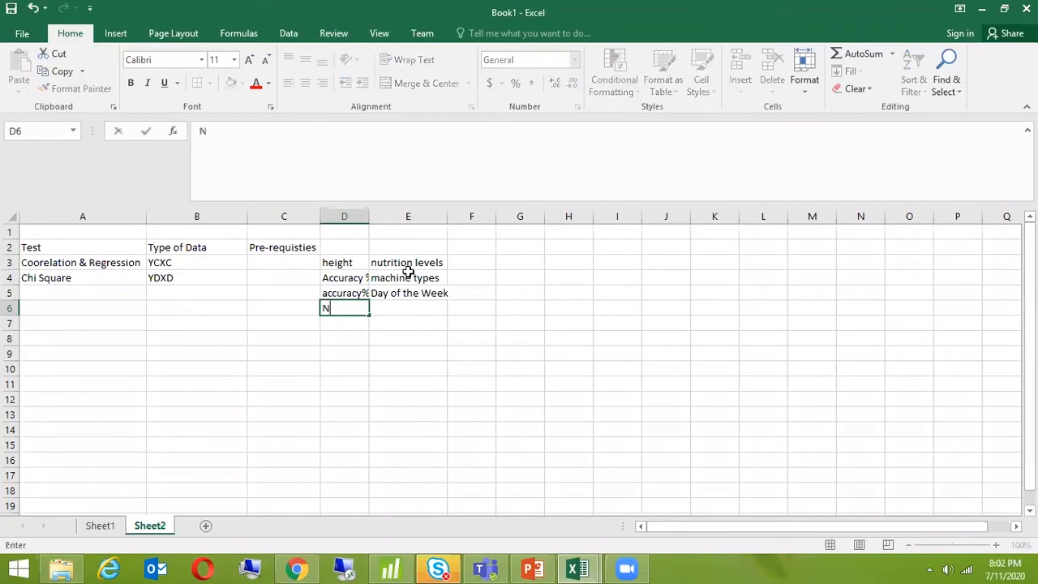
{"action": "type", "text": "o of Pizza"}
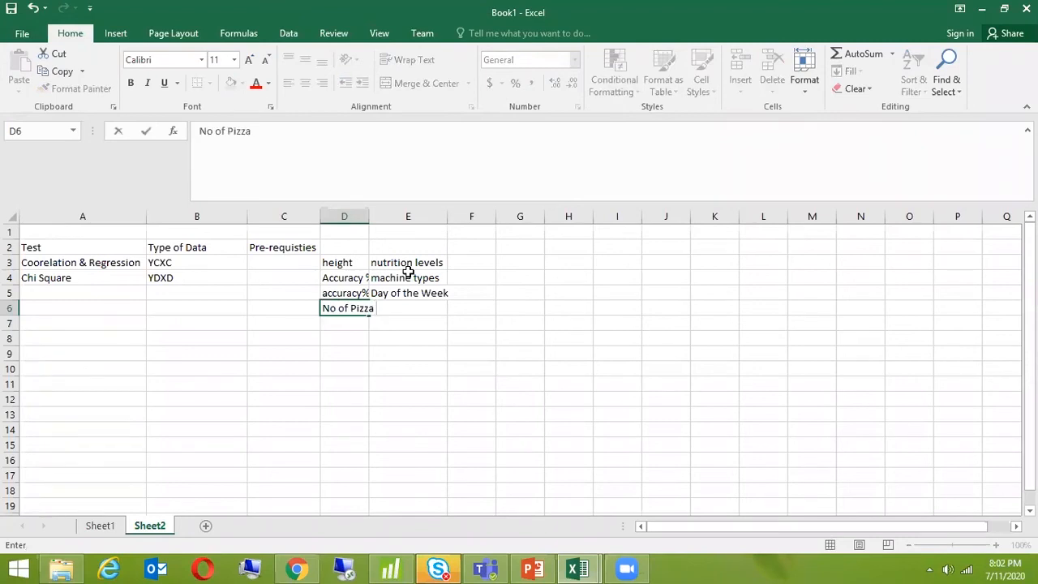
{"action": "type", "text": "toppin"}
{"action": "left_click", "coordinate": [407, 308]}
{"action": "type", "text": "No of"}
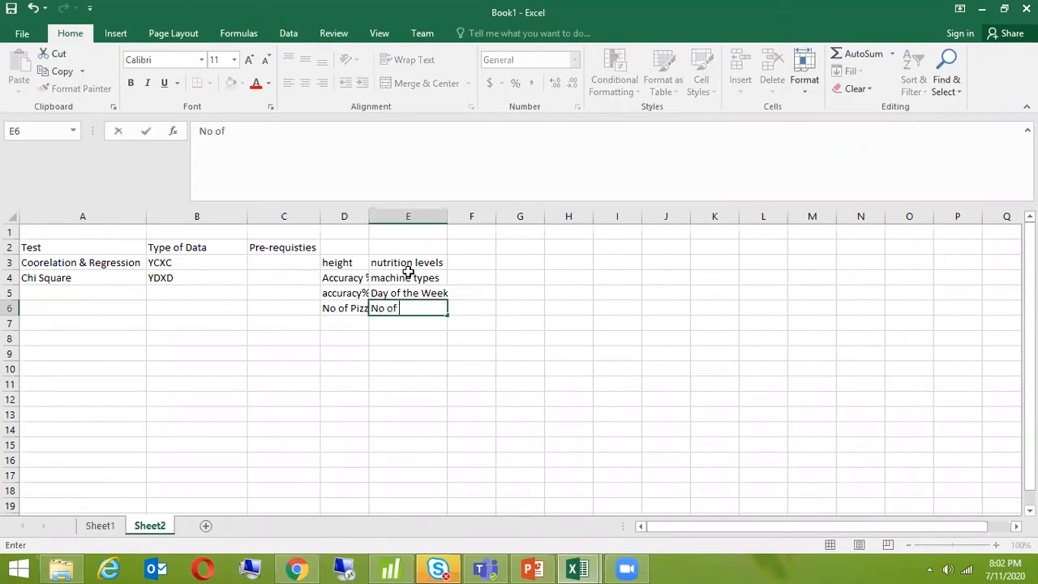
{"action": "type", "text": "Pizza ordered"}
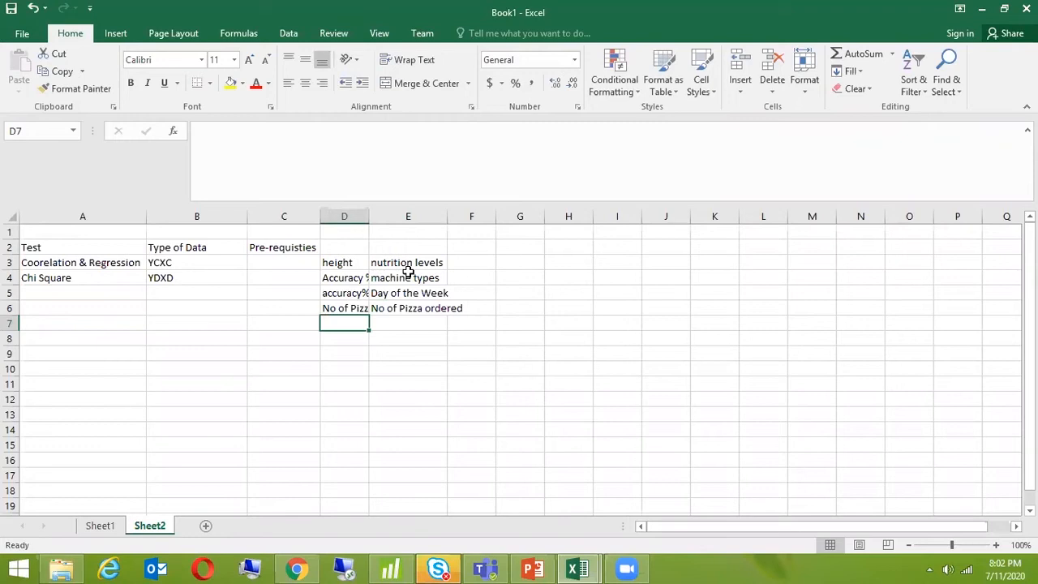
{"action": "type", "text": "Met vs"}
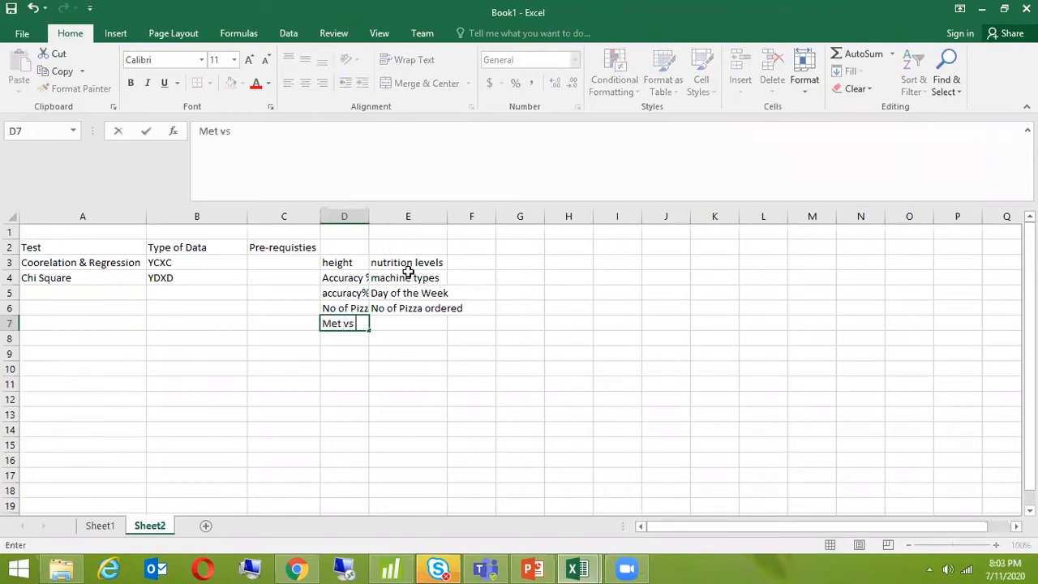
{"action": "type", "text": "Not Met"}
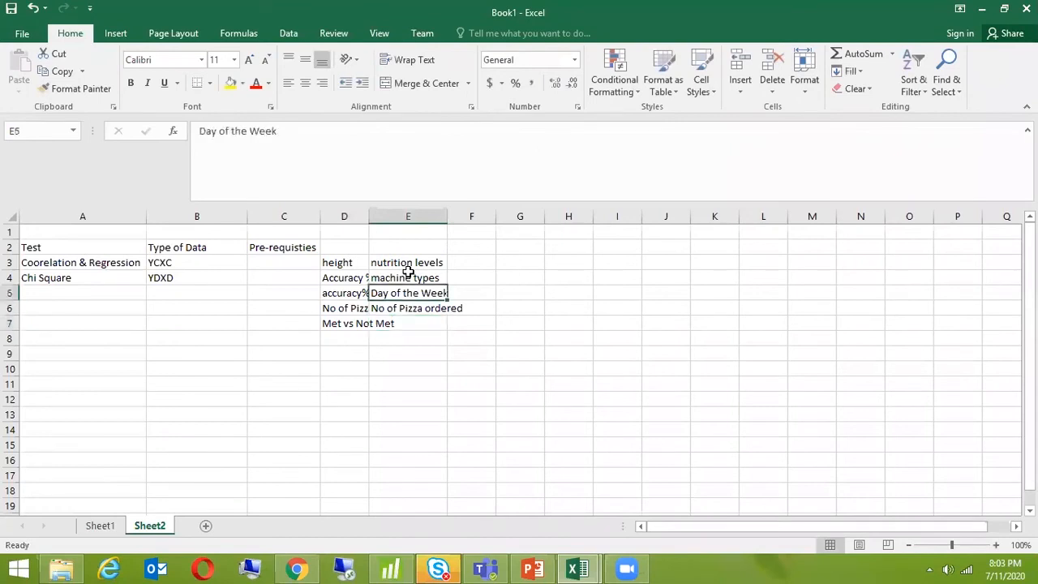
Add the Y and X example headers, widen column D, and pair No of Customers.
{"action": "left_click", "coordinate": [343, 247]}
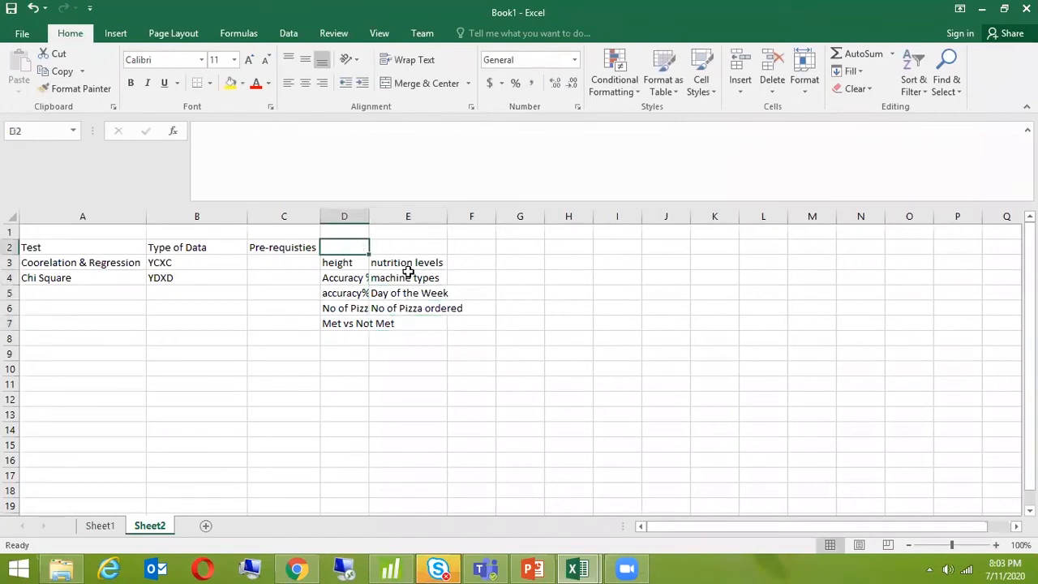
{"action": "type", "text": "Day of the Week"}
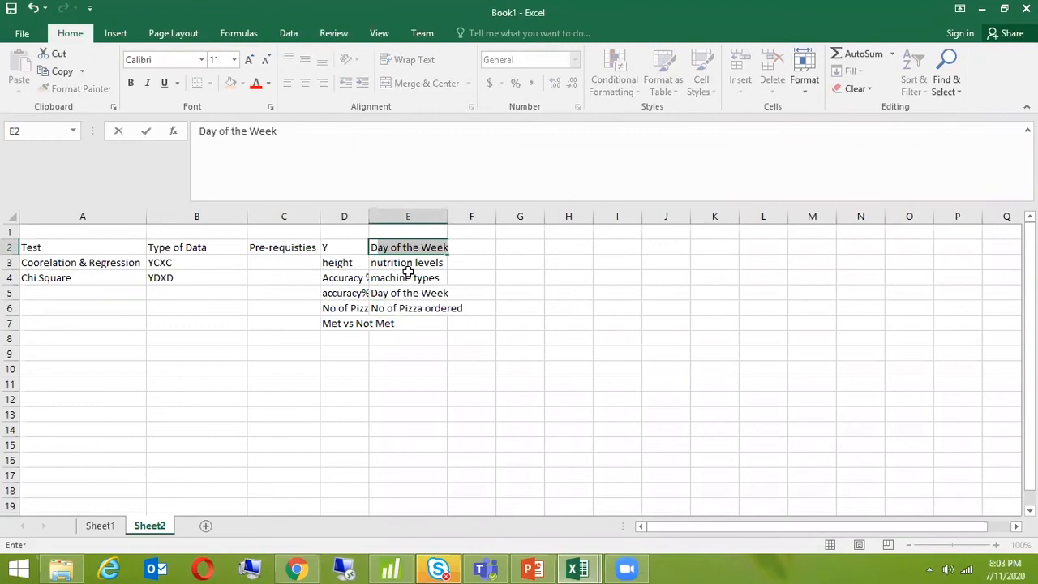
{"action": "type", "text": "D"}
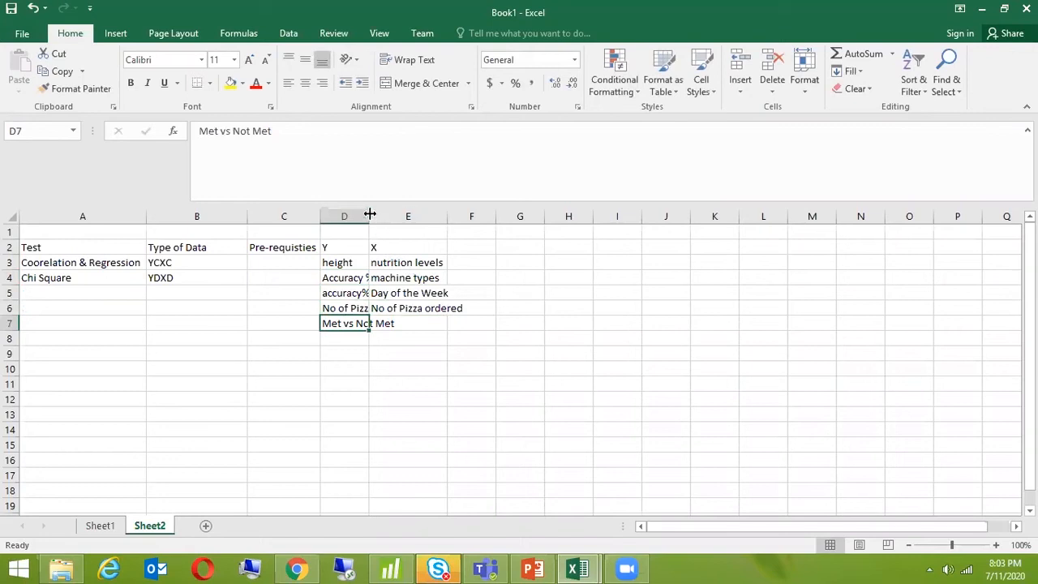
{"action": "left_click_drag", "start_coordinate": [370, 216], "coordinate": [421, 216]}
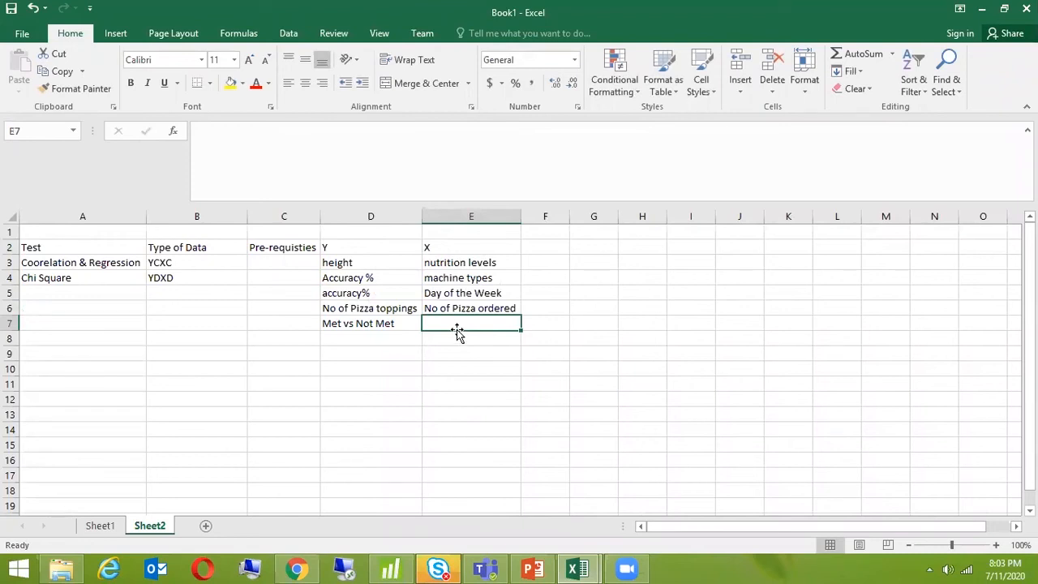
{"action": "type", "text": "No of Customers"}
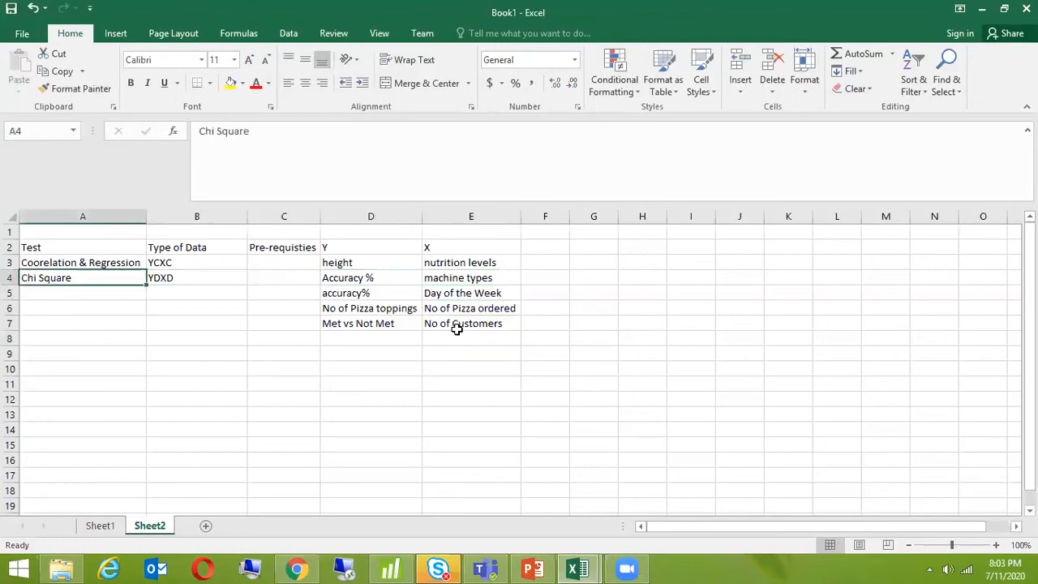
{"action": "left_click", "coordinate": [371, 277]}
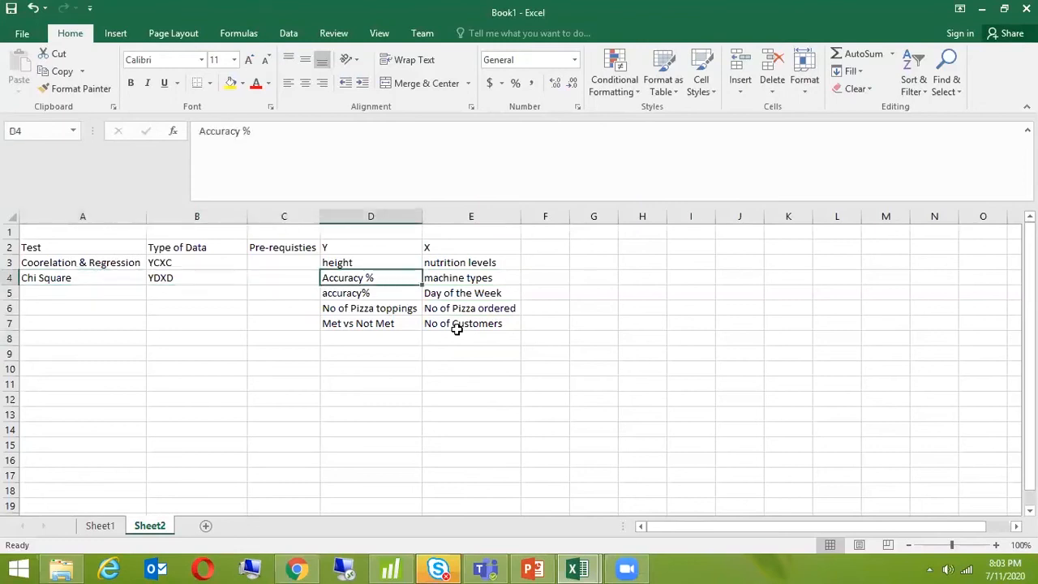
{"action": "left_click", "coordinate": [470, 277]}
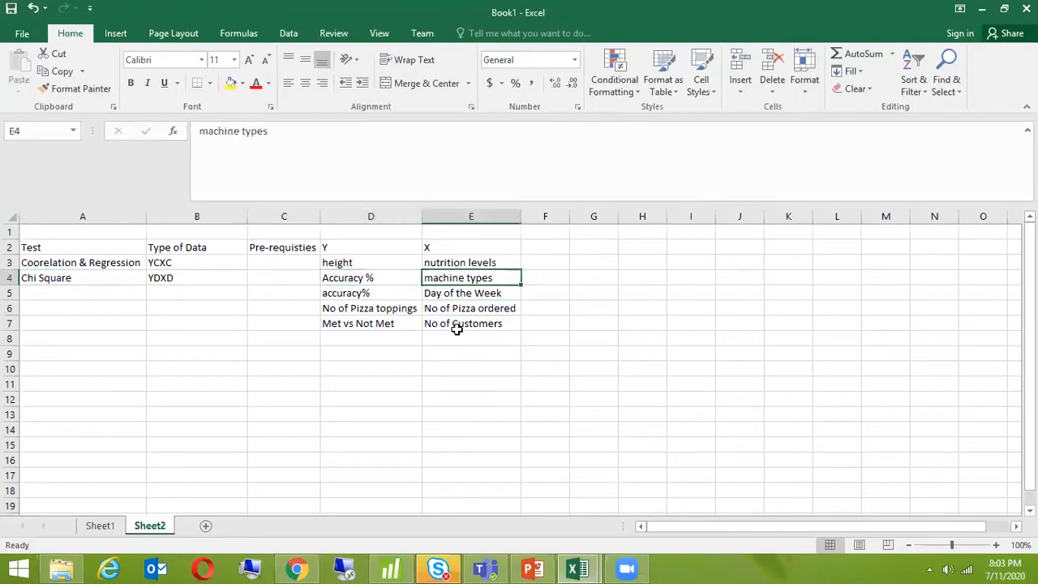
{"action": "left_click", "coordinate": [371, 277]}
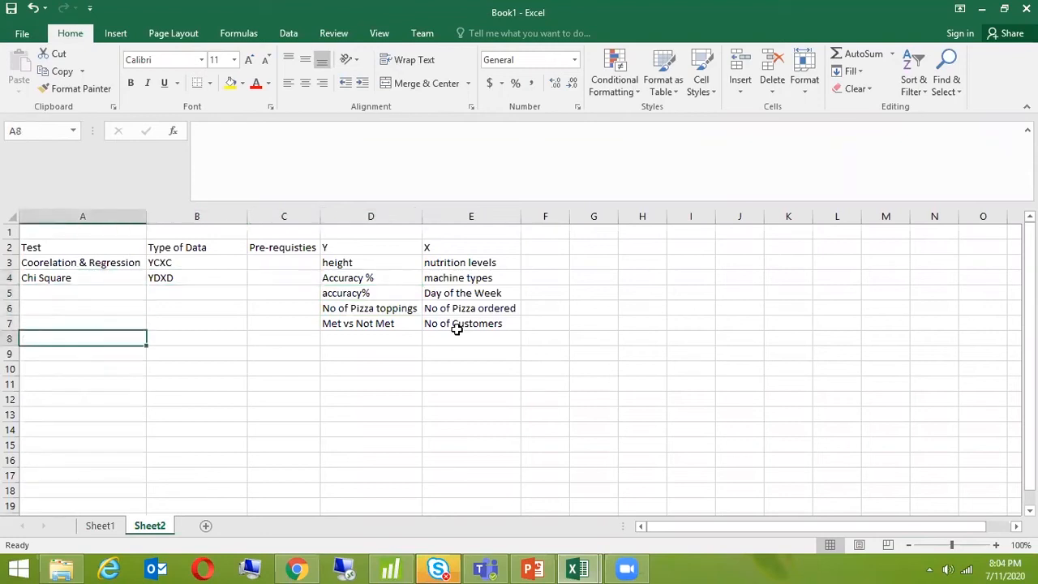
Enter YDXC in B8 and Binary Logistic Regression in A8.
{"action": "left_click", "coordinate": [196, 338]}
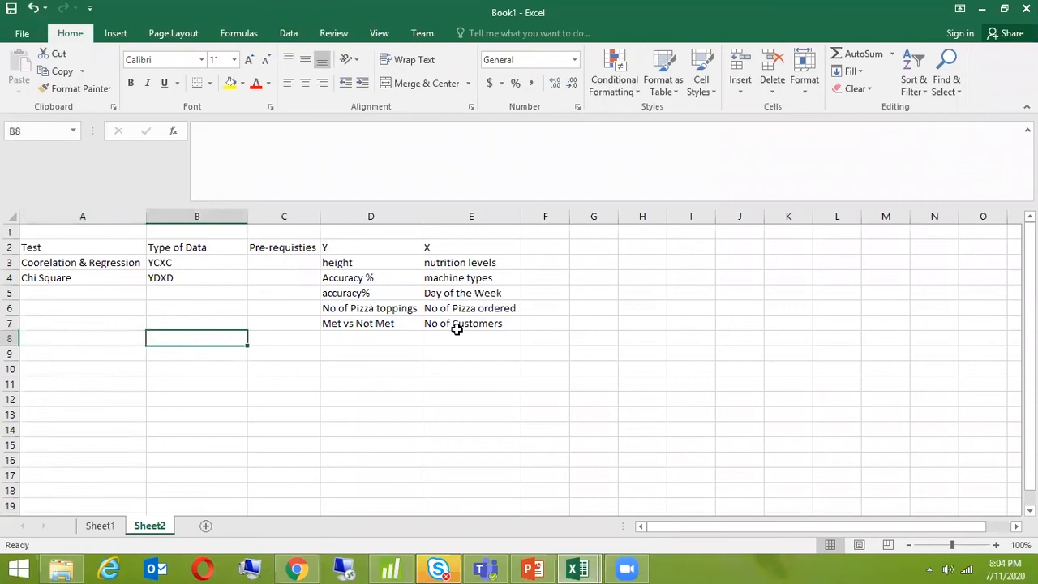
{"action": "type", "text": "YD"}
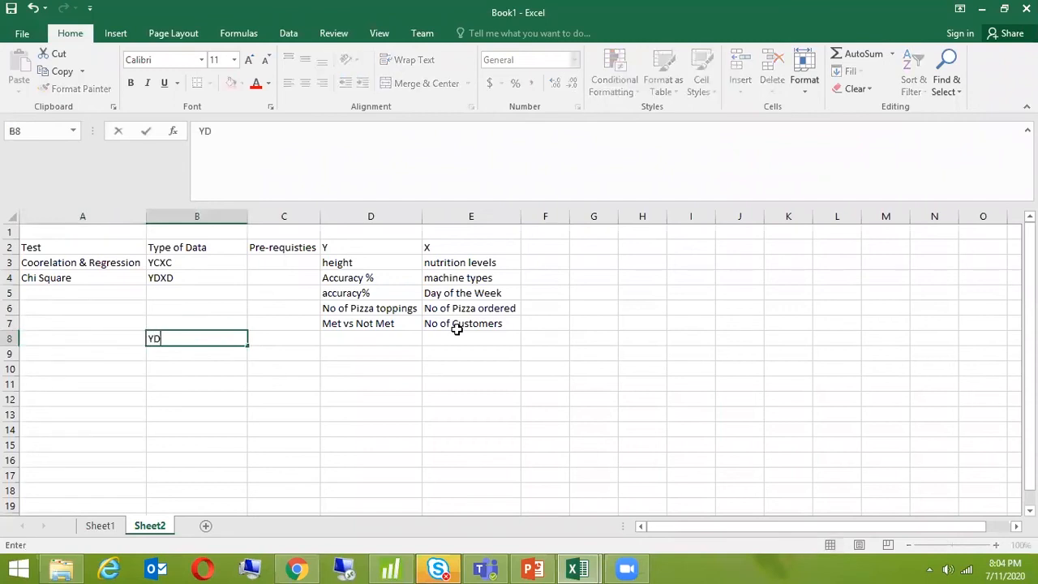
{"action": "type", "text": "XC"}
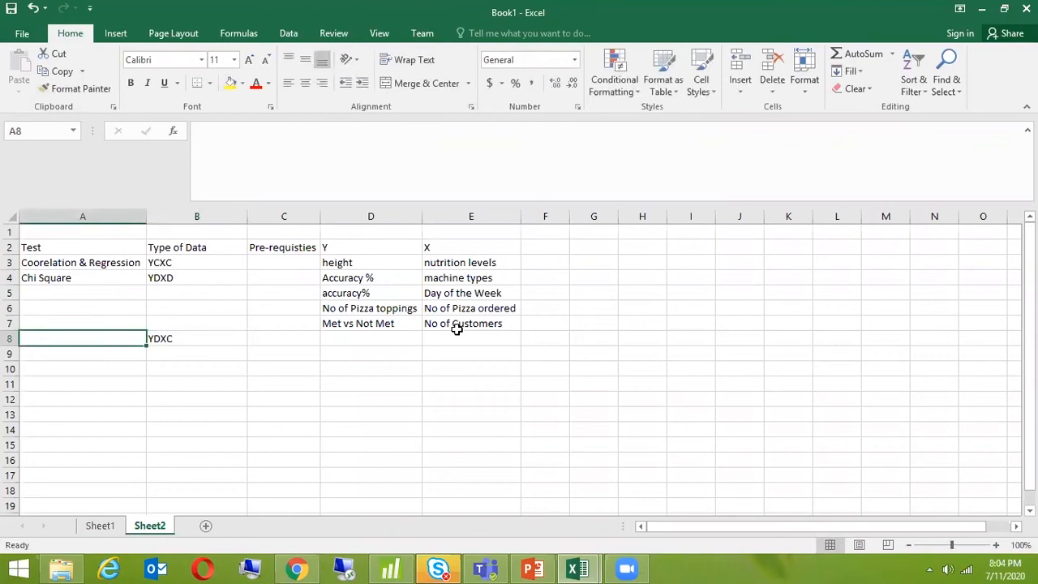
{"action": "type", "text": "Binary"}
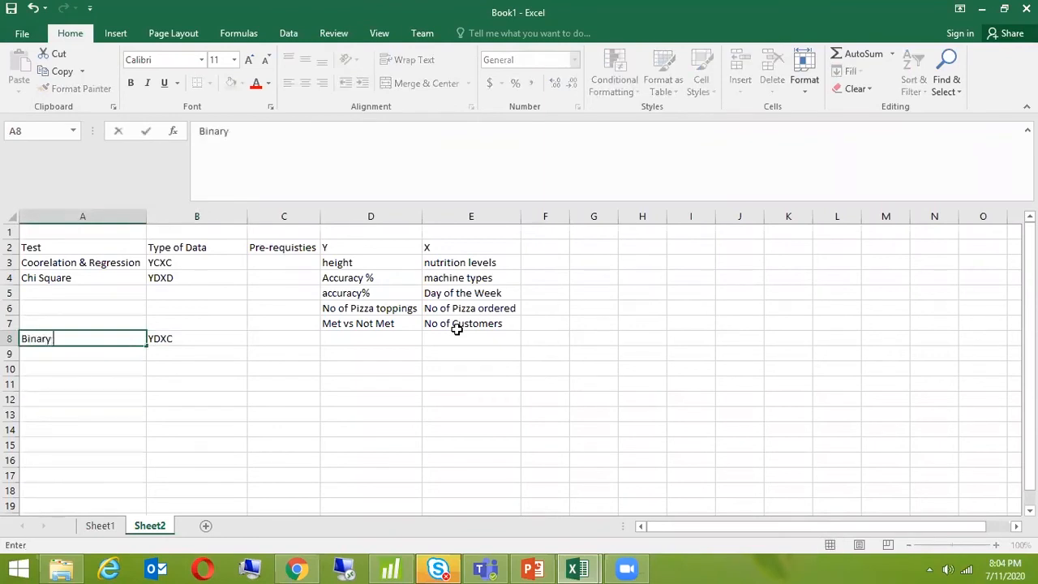
{"action": "type", "text": "Logistic Re"}
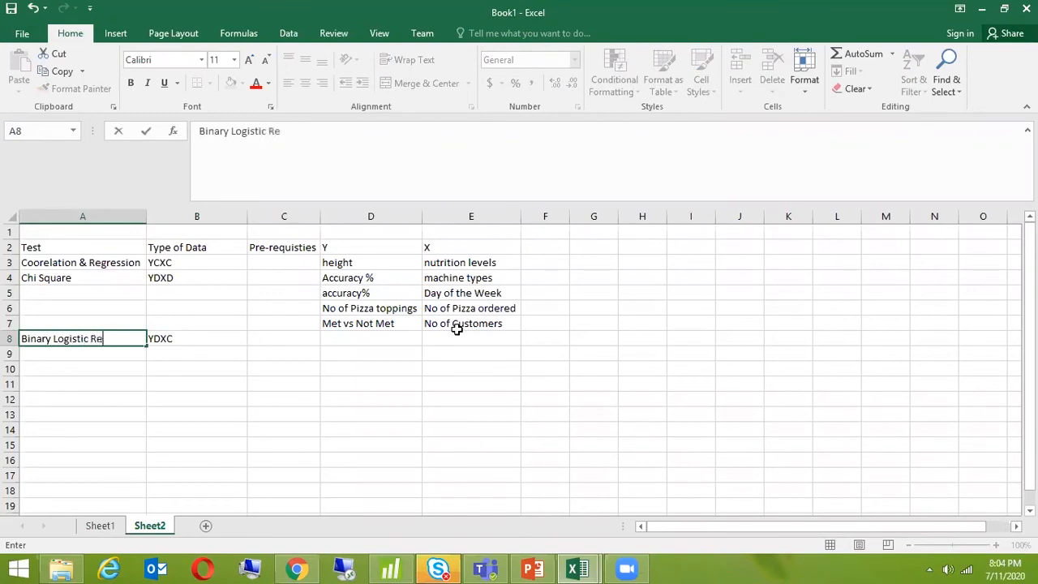
{"action": "type", "text": "gression"}
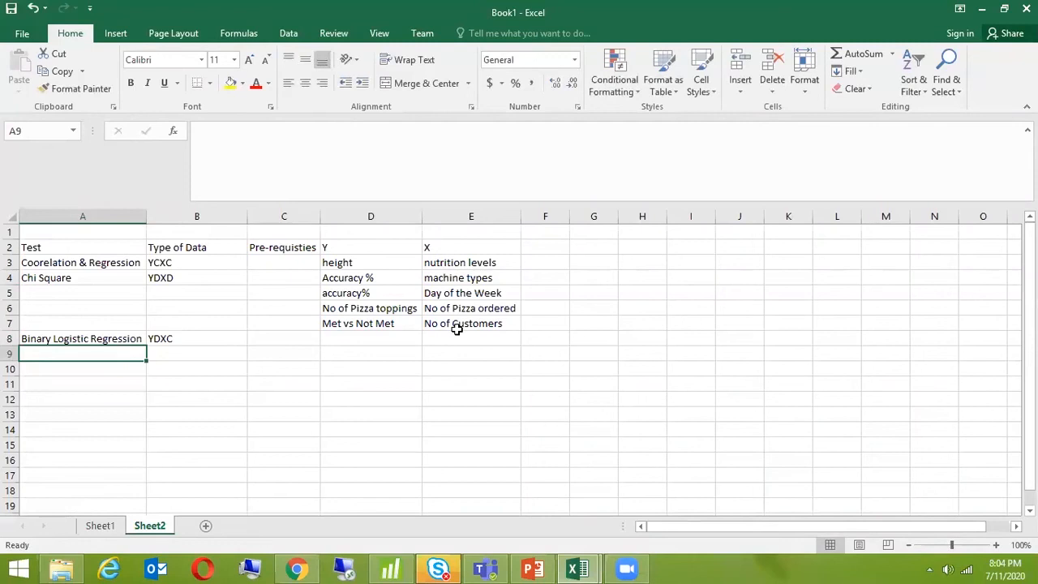
{"action": "left_click", "coordinate": [82, 338]}
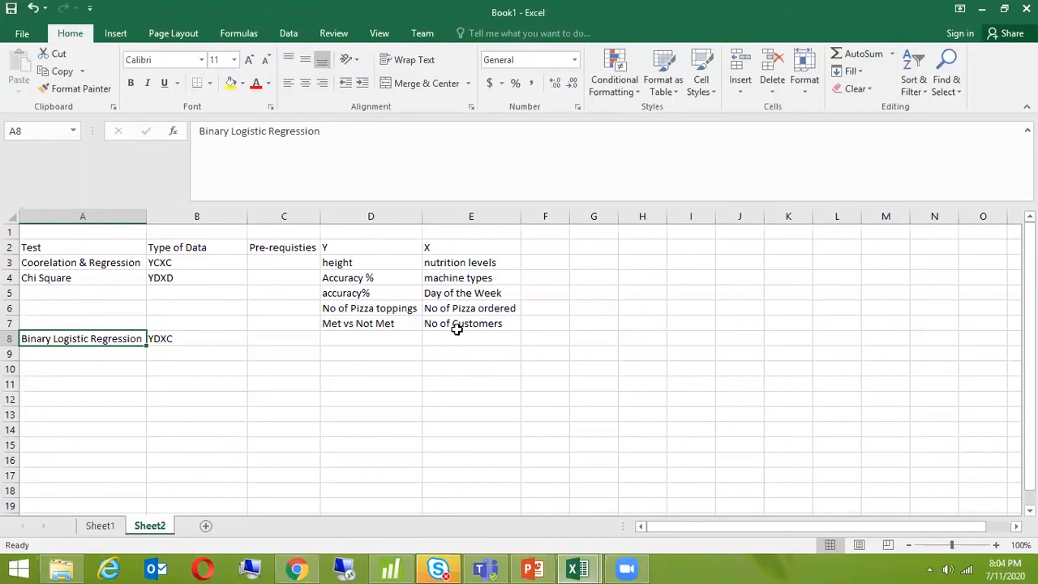
Enter the prerequisite 'Y has to be Binary' in C8.
{"action": "left_click", "coordinate": [284, 338]}
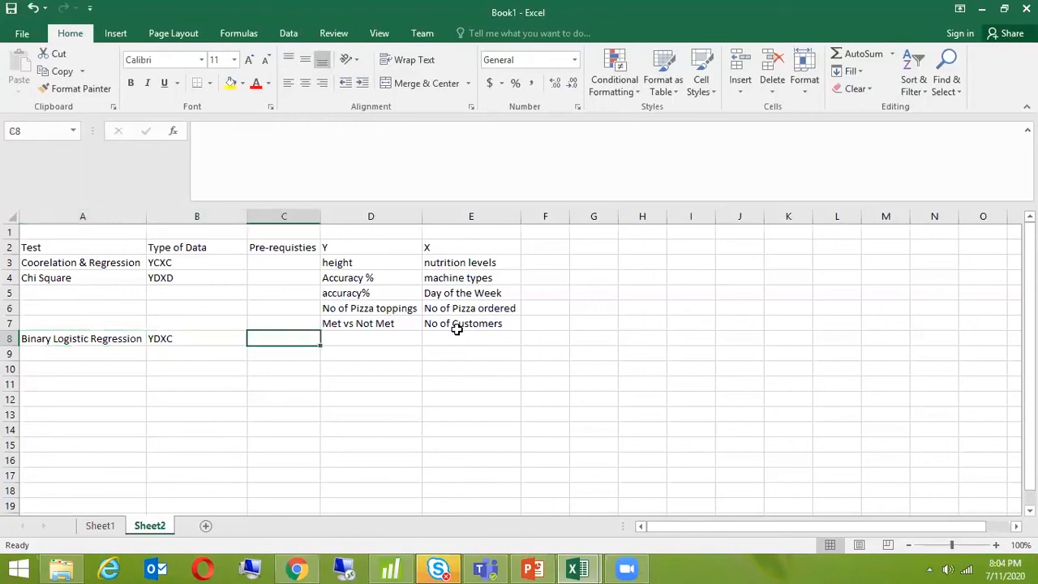
{"action": "type", "text": "Y has to be"}
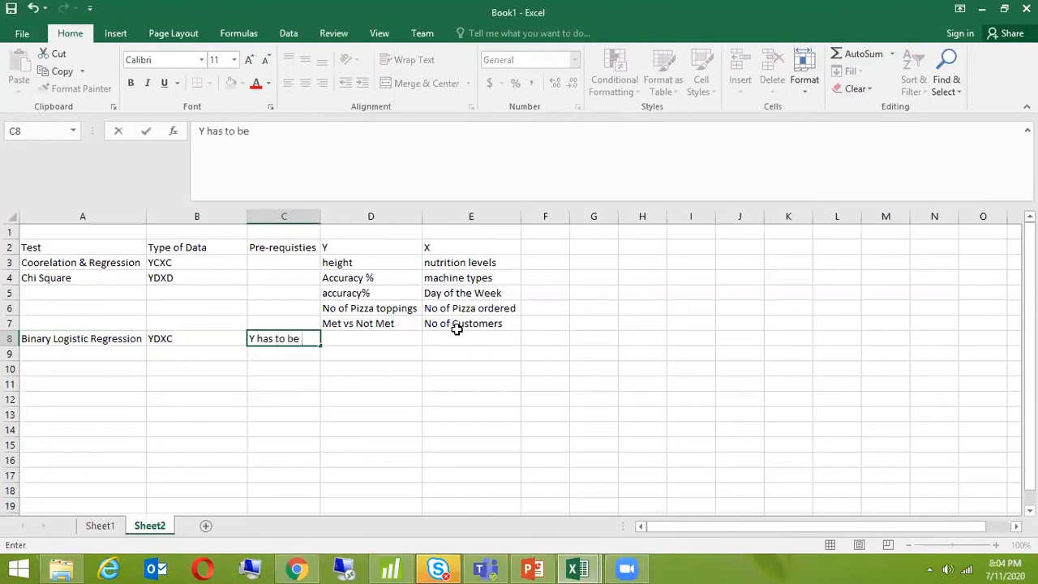
{"action": "type", "text": "Binary"}
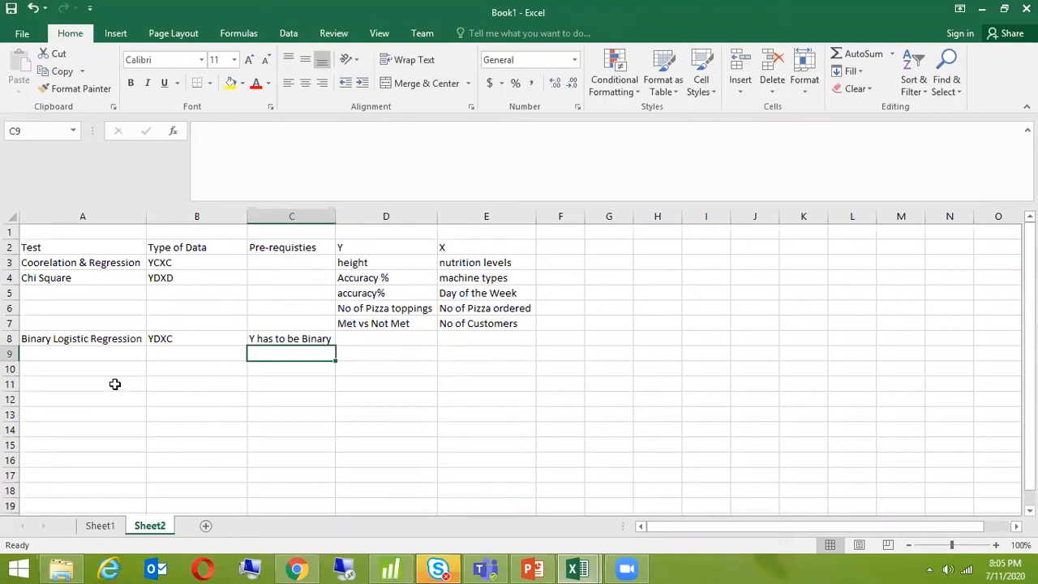
Append '(BLR)' to the Binary Logistic Regression test name in A8.
{"action": "left_click", "coordinate": [291, 338]}
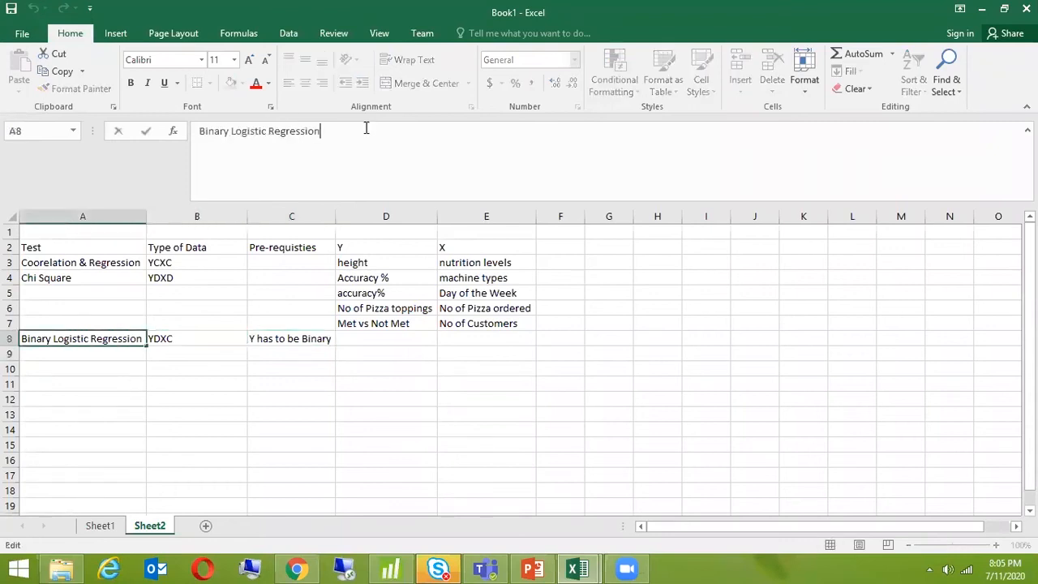
{"action": "type", "text": "(BLR"}
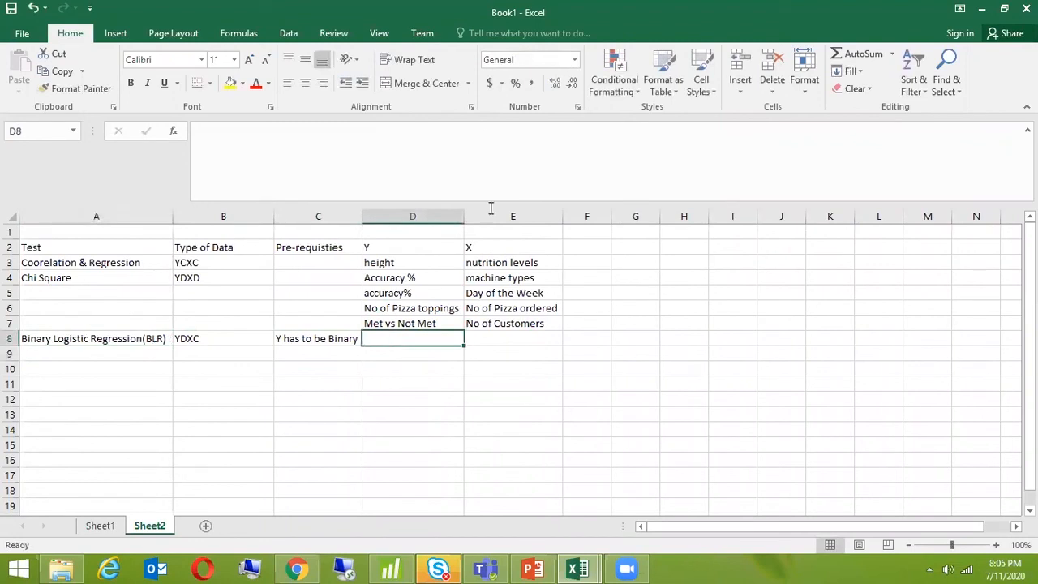
{"action": "mouse_move", "coordinate": [557, 35]}
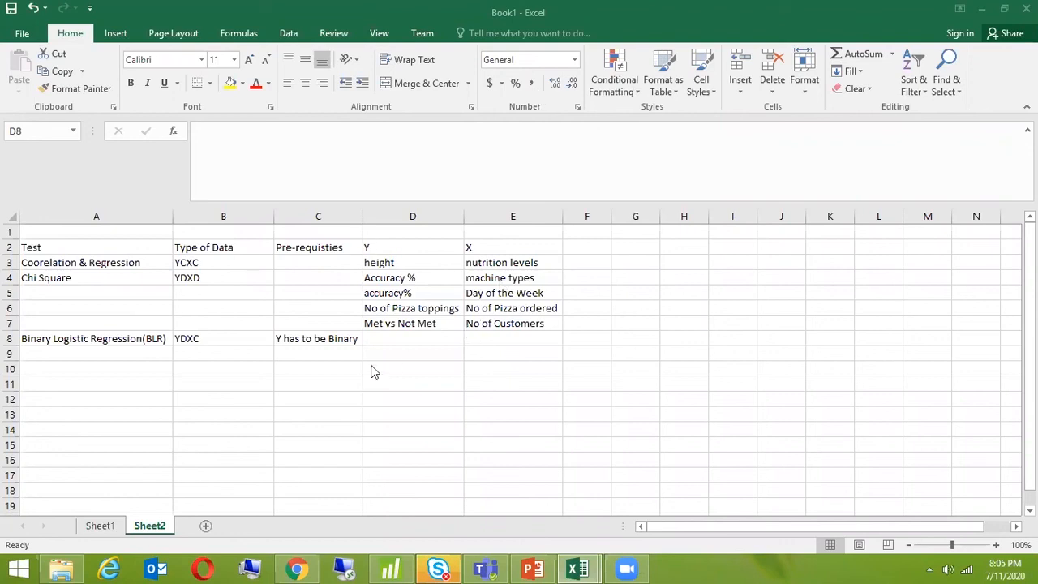
Enter 'Pass VsFail' as Y and 'Time Spent in Study' as X in D8:E8.
{"action": "left_click", "coordinate": [413, 338]}
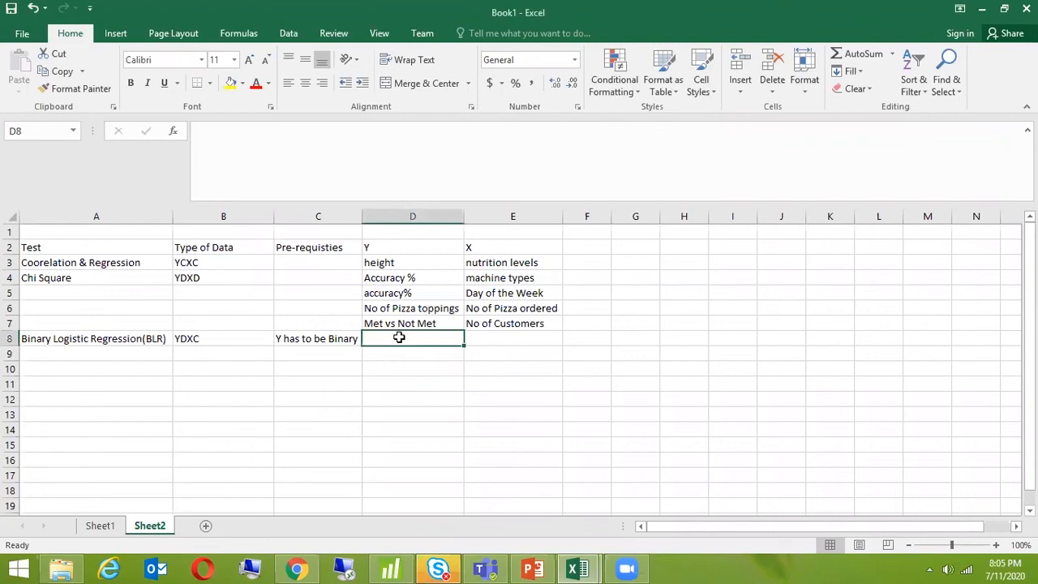
{"action": "type", "text": "Pass Vs Fail"}
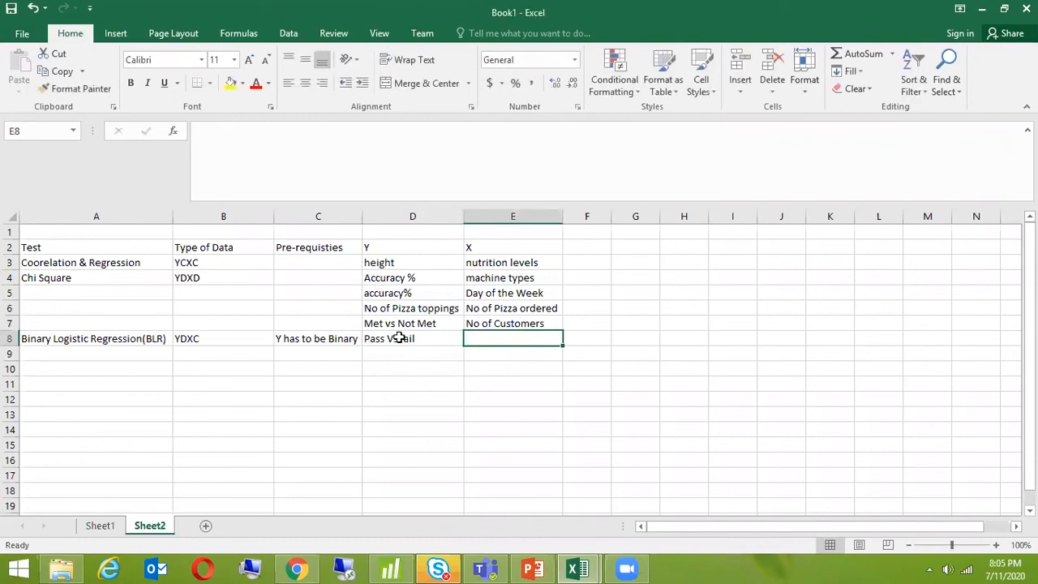
{"action": "type", "text": "Time Spent in"}
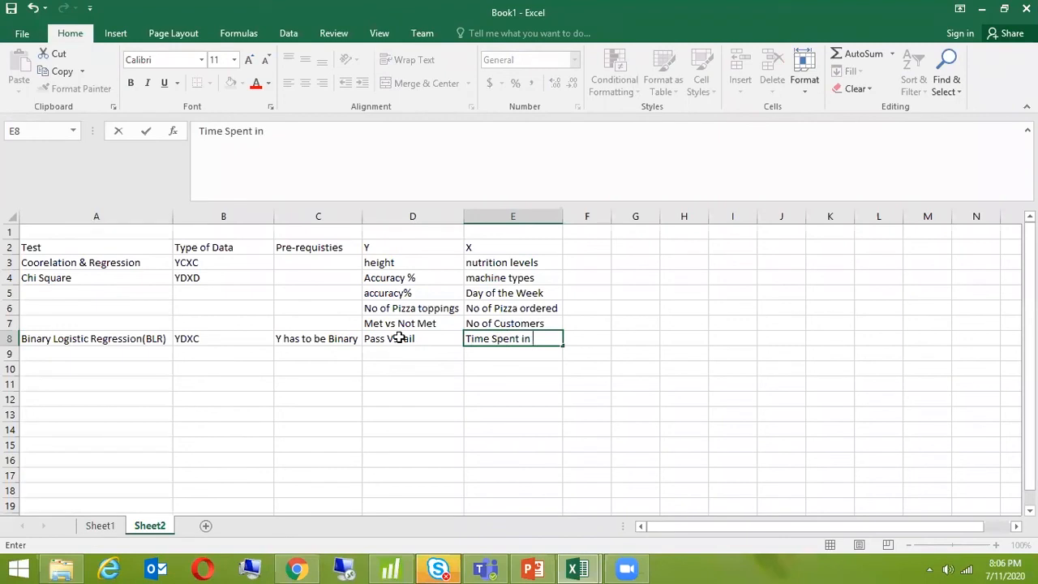
{"action": "type", "text": "Study"}
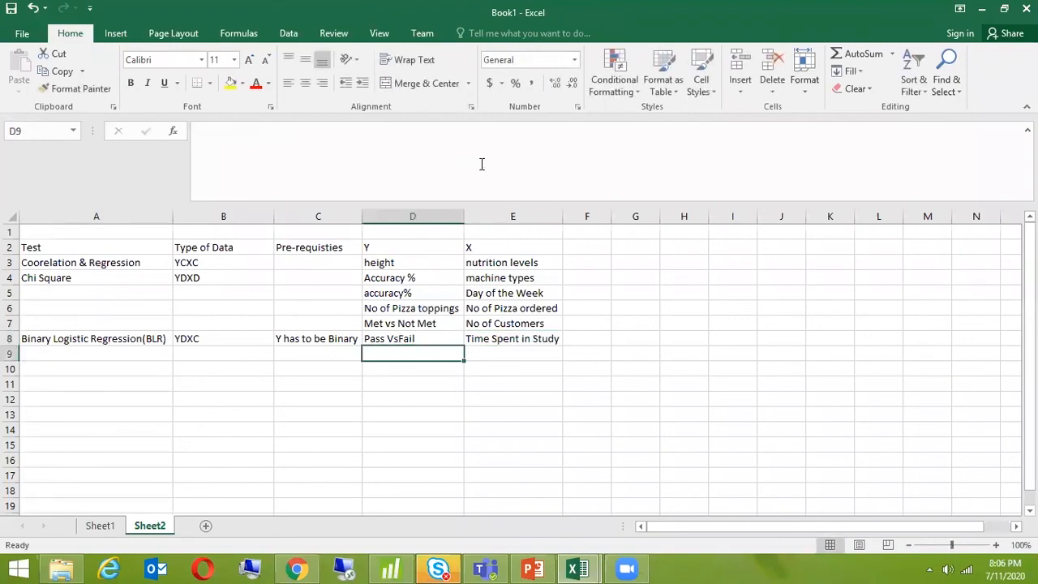
{"action": "mouse_move", "coordinate": [308, 377]}
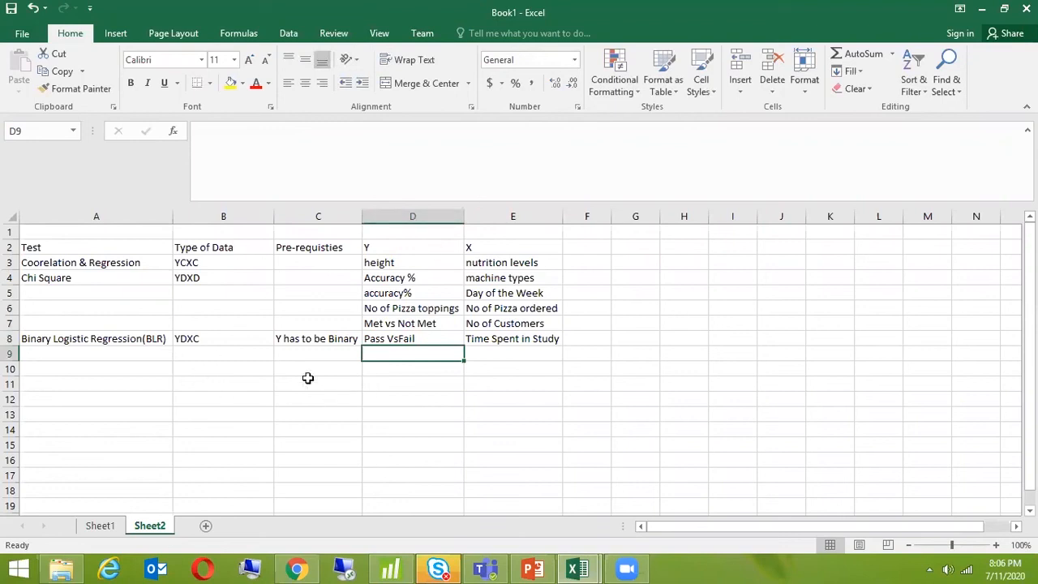
{"action": "mouse_move", "coordinate": [351, 352]}
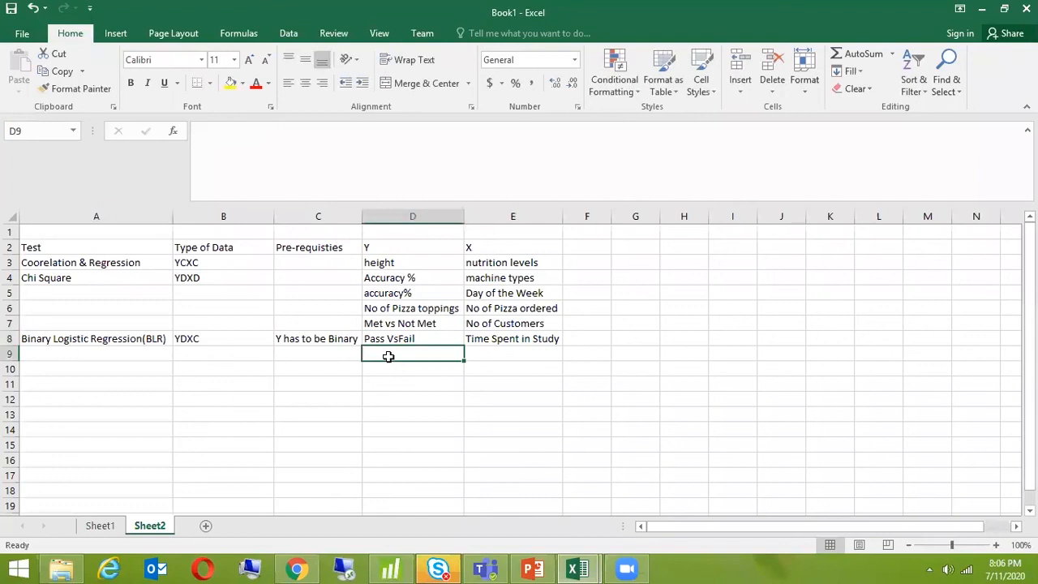
Type 'ok vs Not Fair' in D9, correcting the typo, and reselect the cell.
{"action": "type", "text": "ok vs"}
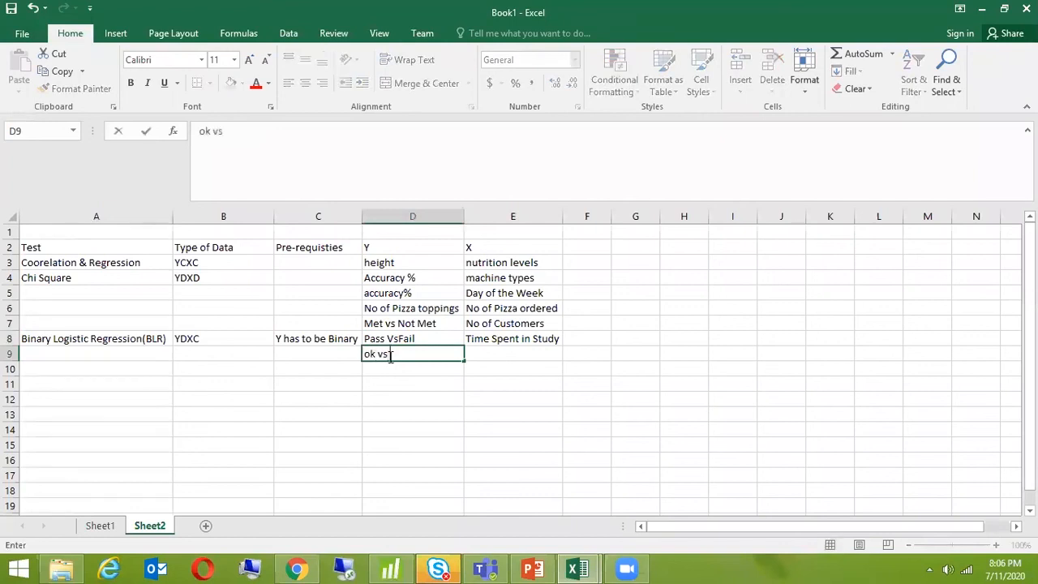
{"action": "type", "text": "Not Far"}
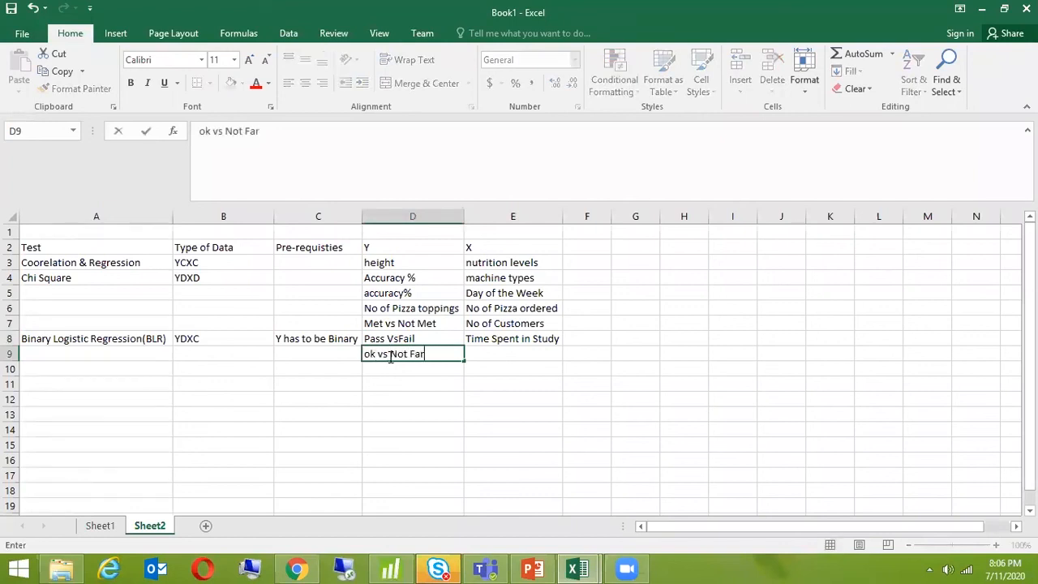
{"action": "key", "text": "backspace"}
{"action": "type", "text": "i"}
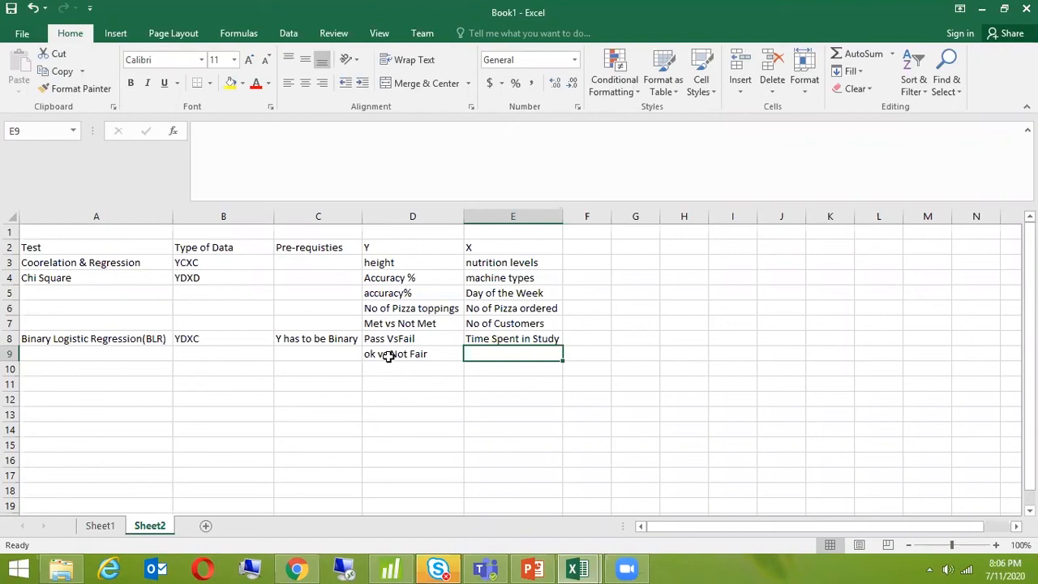
{"action": "left_click", "coordinate": [411, 354]}
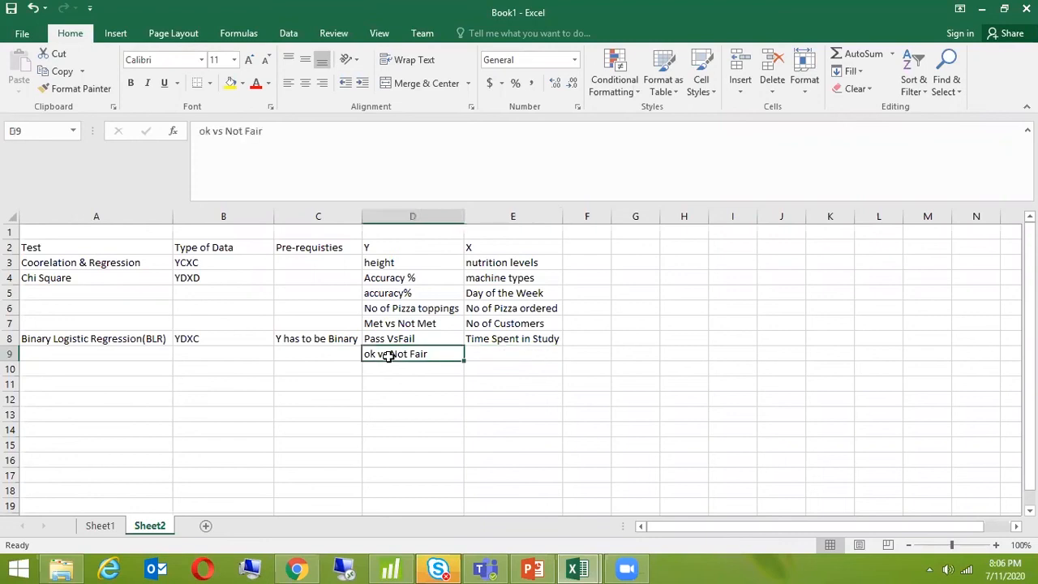